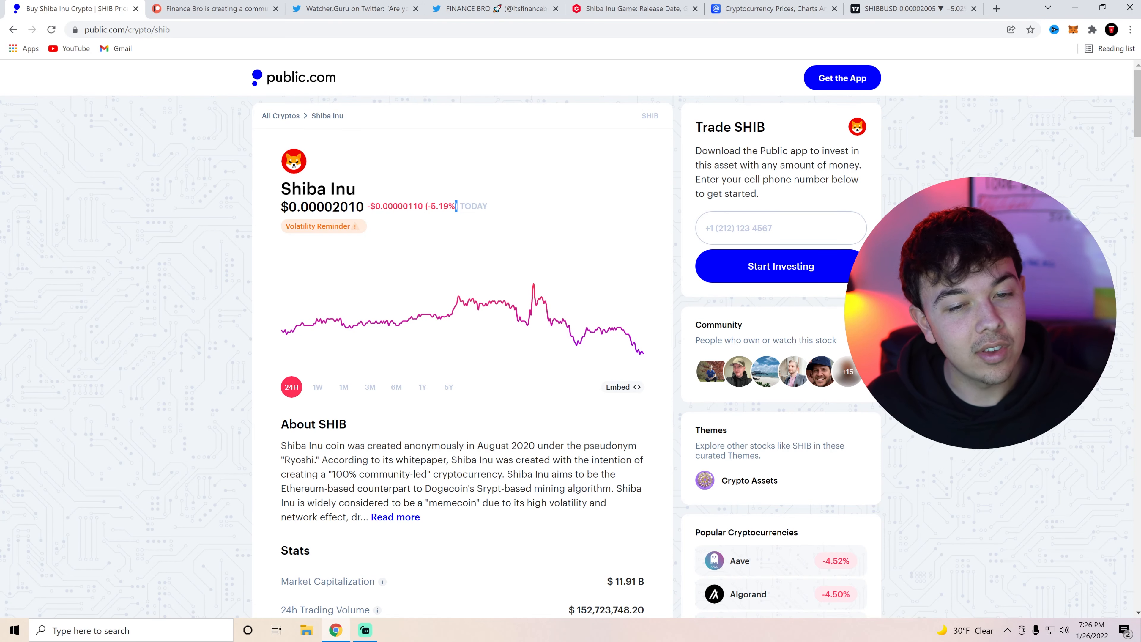
mouse_move(188, 191)
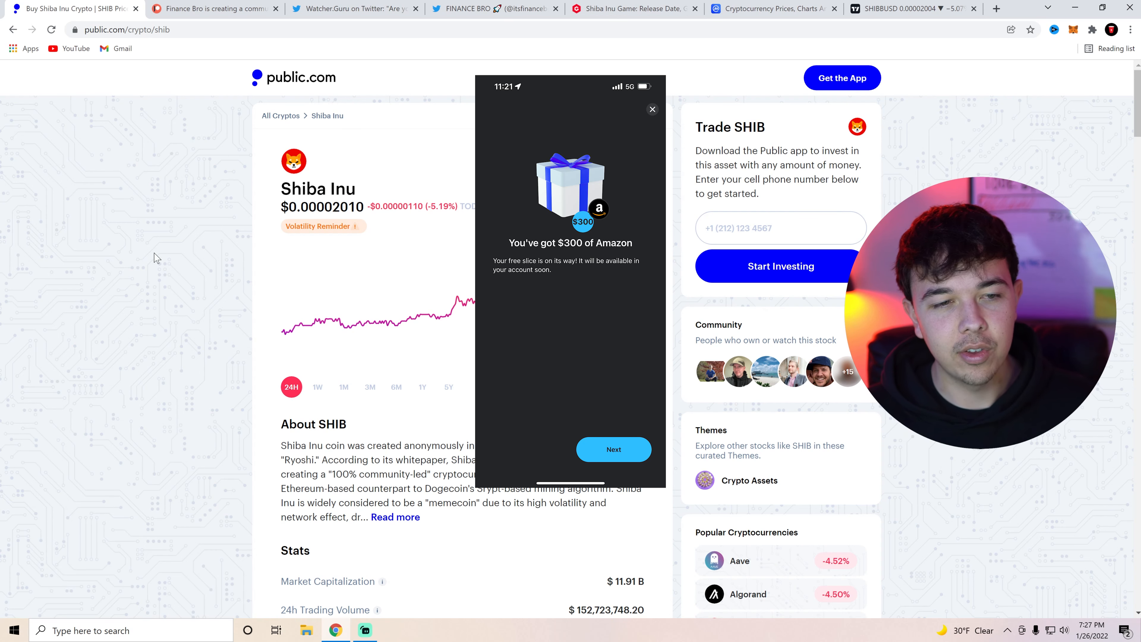
Step: Review the Finance Bro membership page, highlighting the $20 Partner tier price and benefits
click(213, 8)
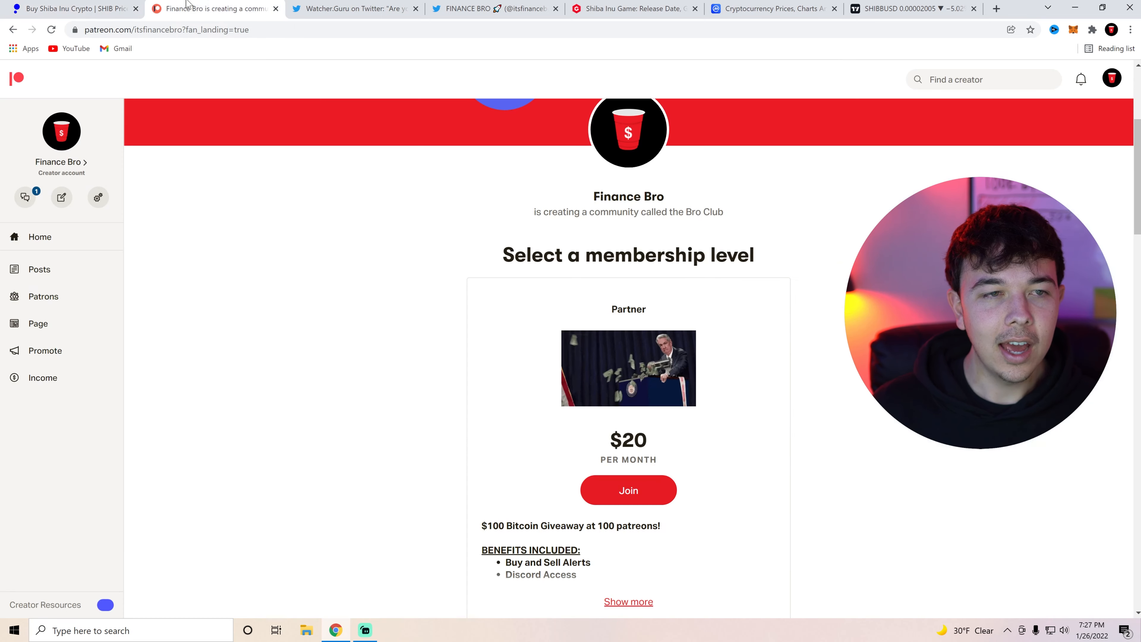
click(628, 601)
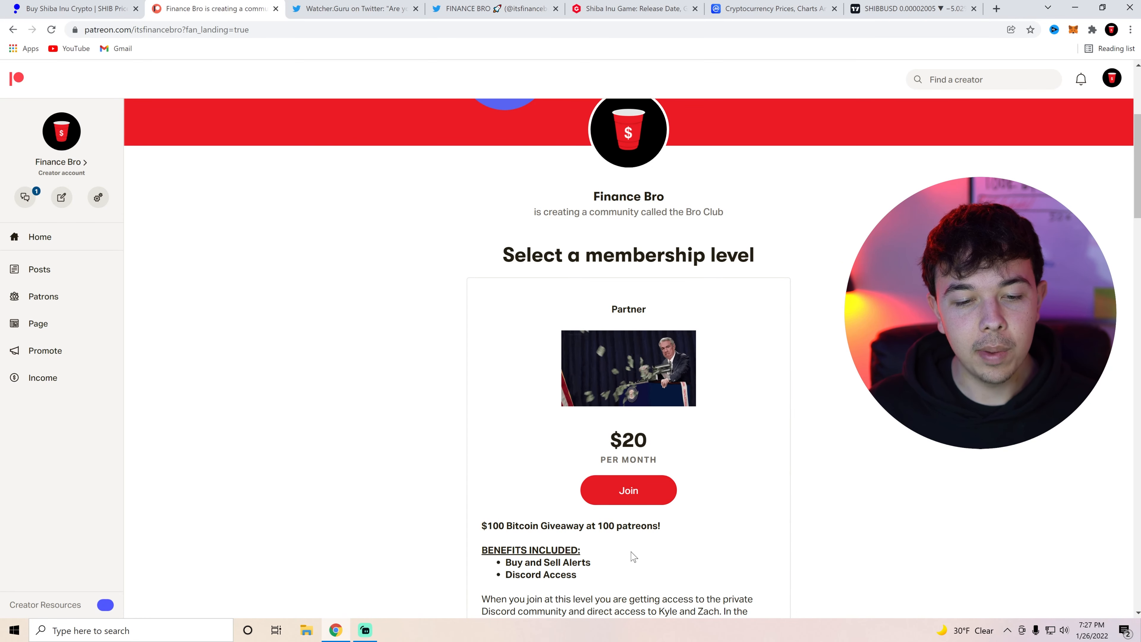
double_click(541, 574)
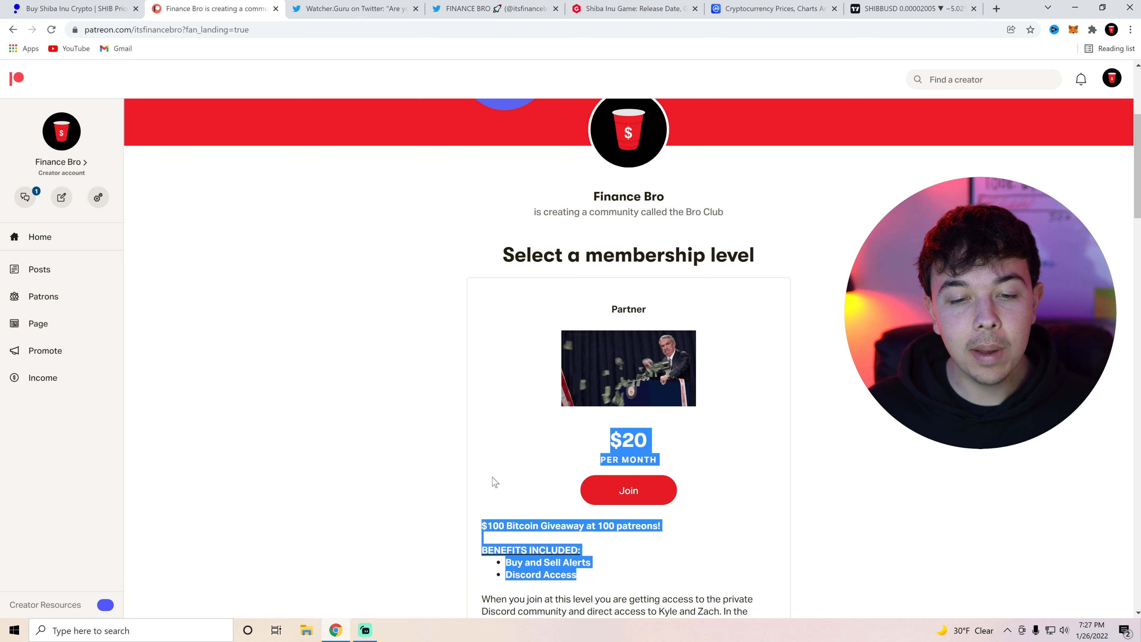
click(494, 471)
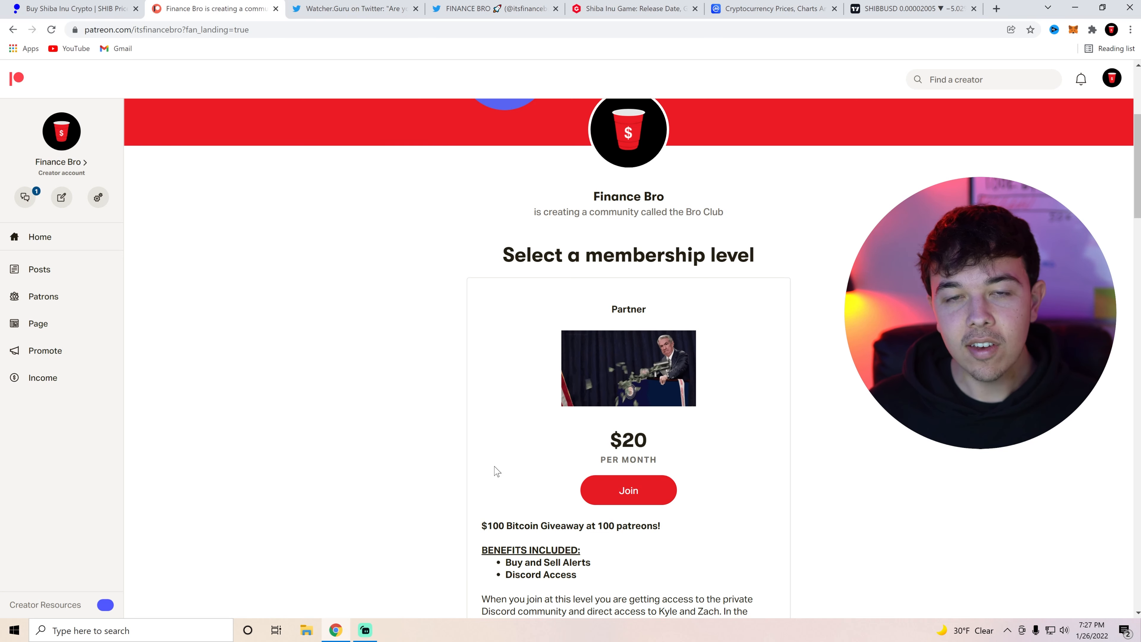
double_click(521, 525)
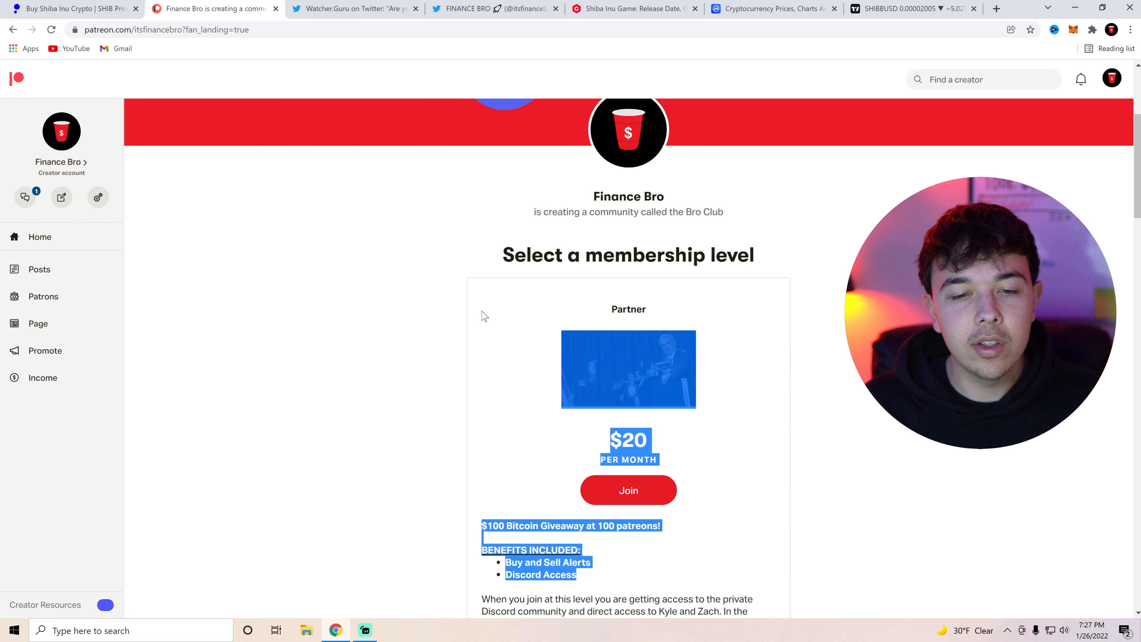
scroll(down, 3)
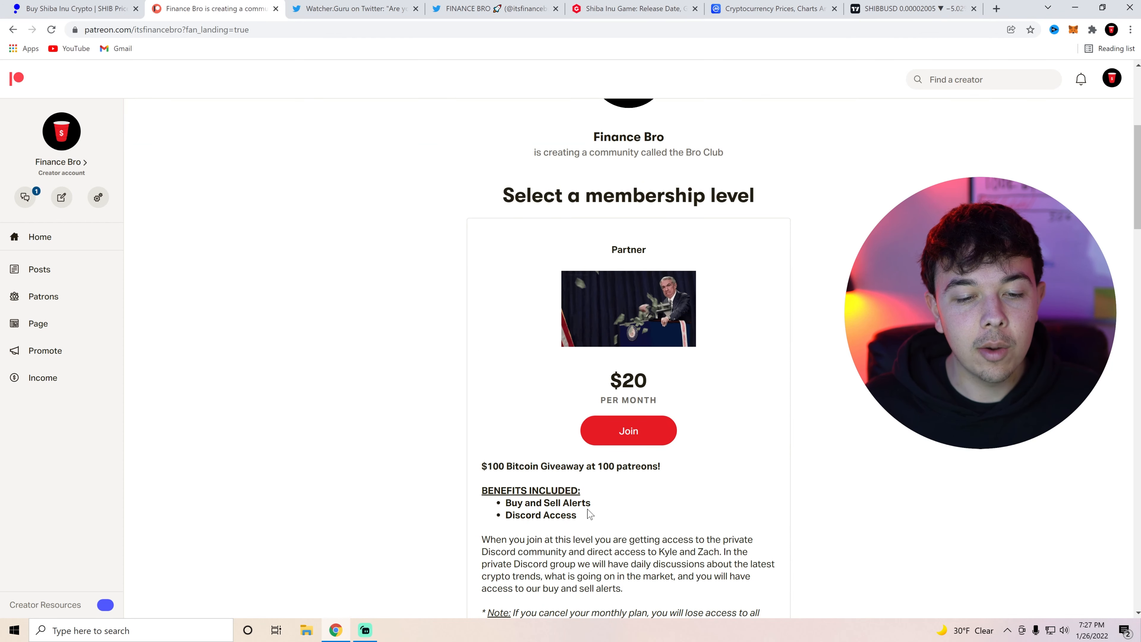
scroll(up, 3)
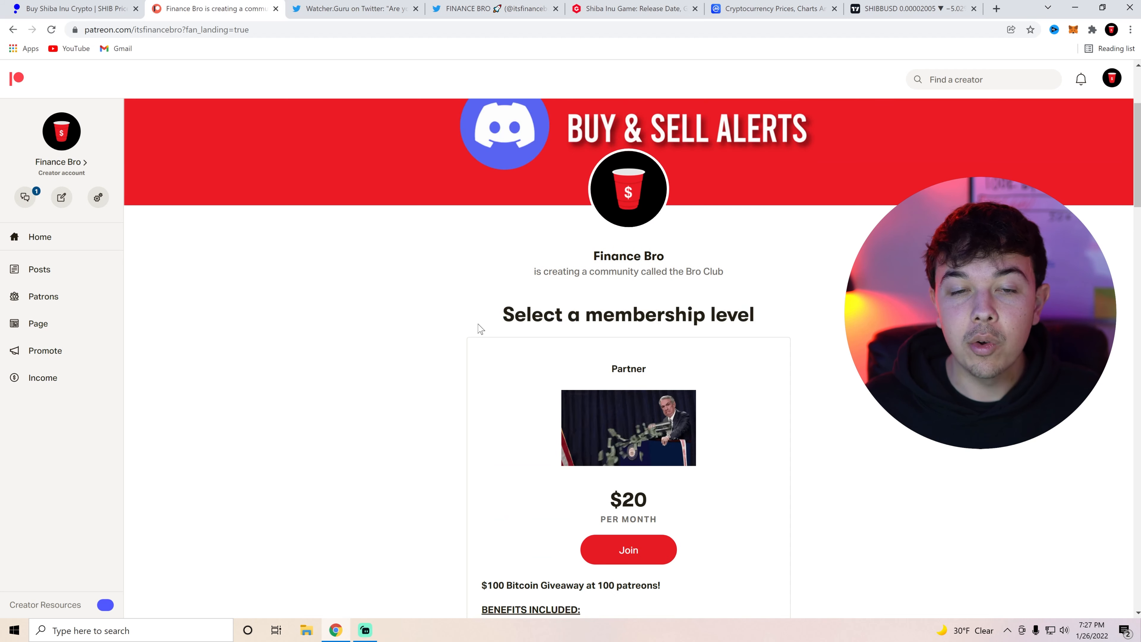
mouse_move(511, 457)
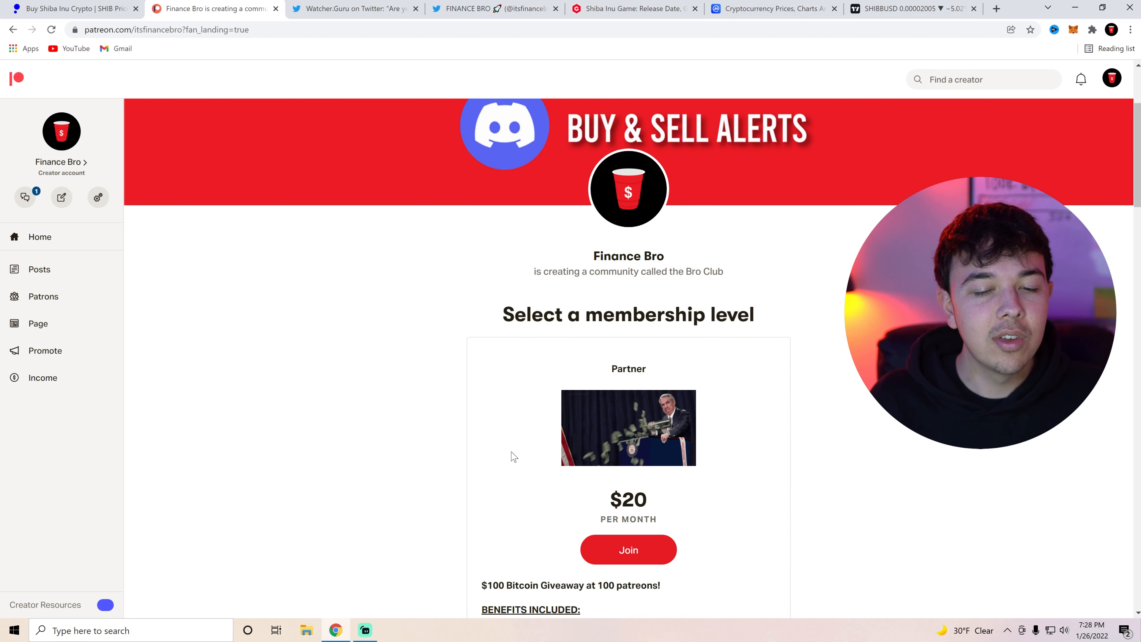
Step: Return to the Shiba Inu price page, then bring up the Watcher.Guru Fear & Greed tweet
click(69, 7)
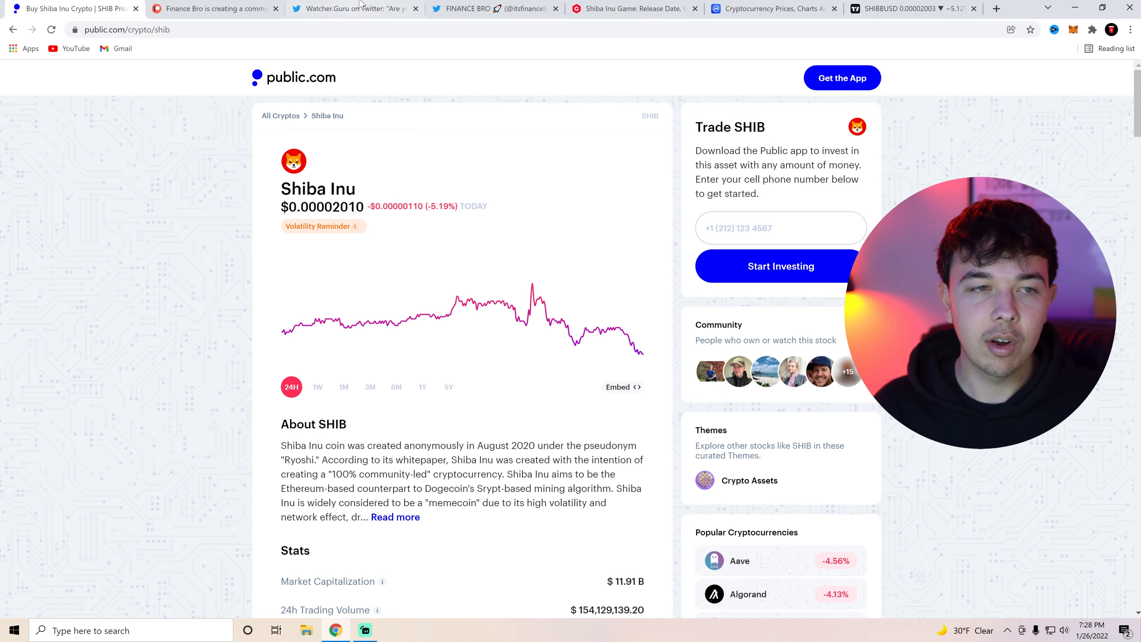
click(353, 8)
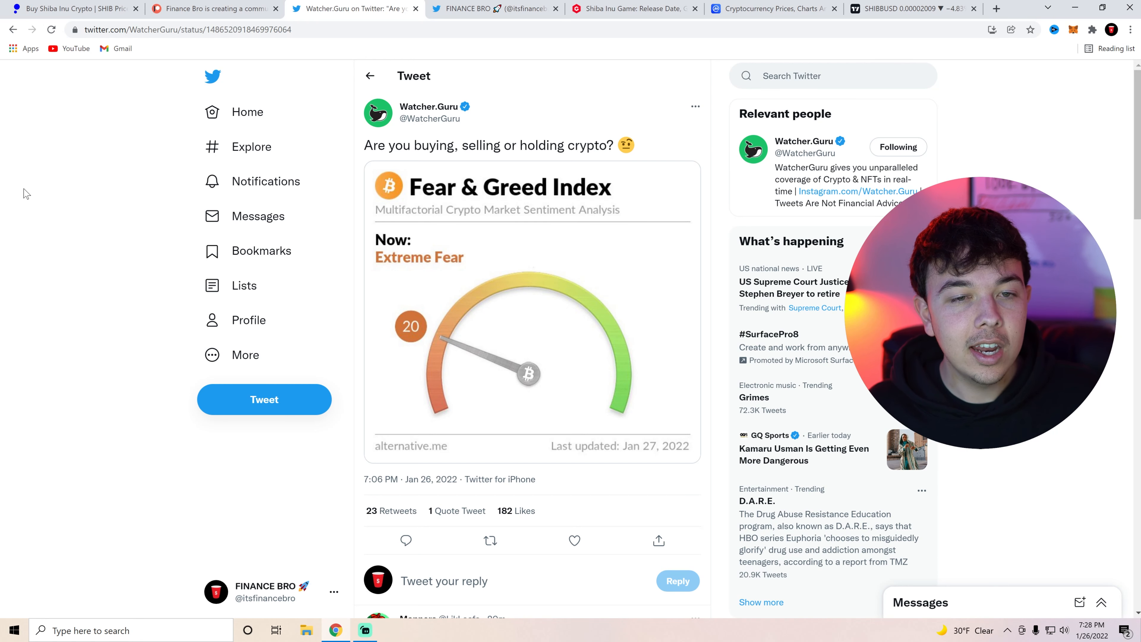
mouse_move(444, 227)
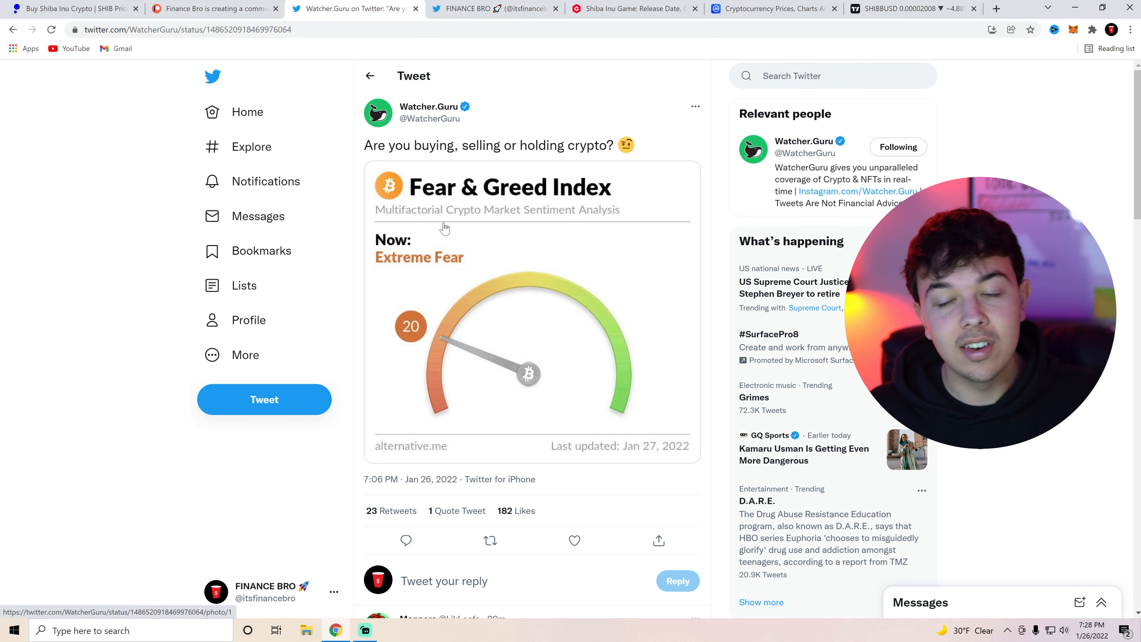
mouse_move(428, 197)
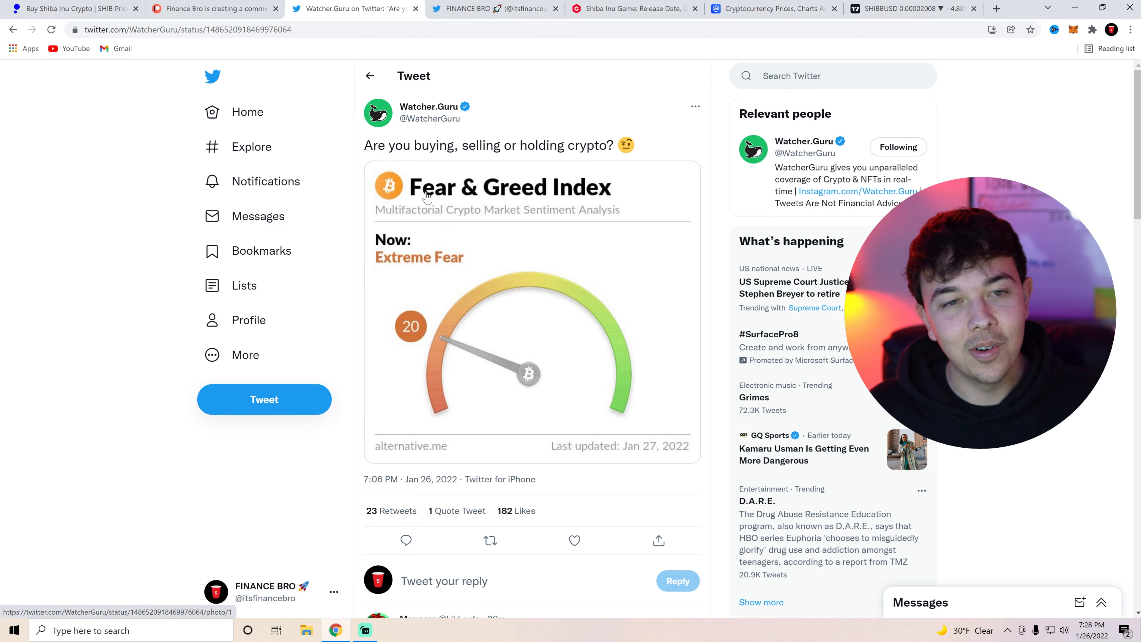
mouse_move(416, 8)
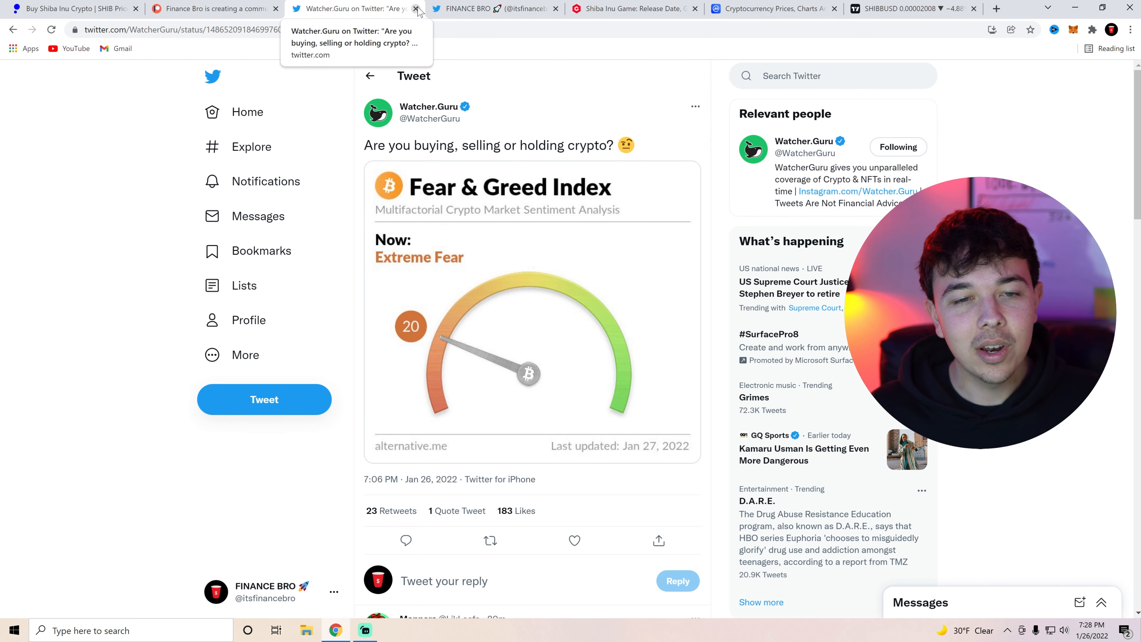
Step: Close the Watcher.Guru tweet so the FINANCE BRO Twitter profile shows
click(417, 9)
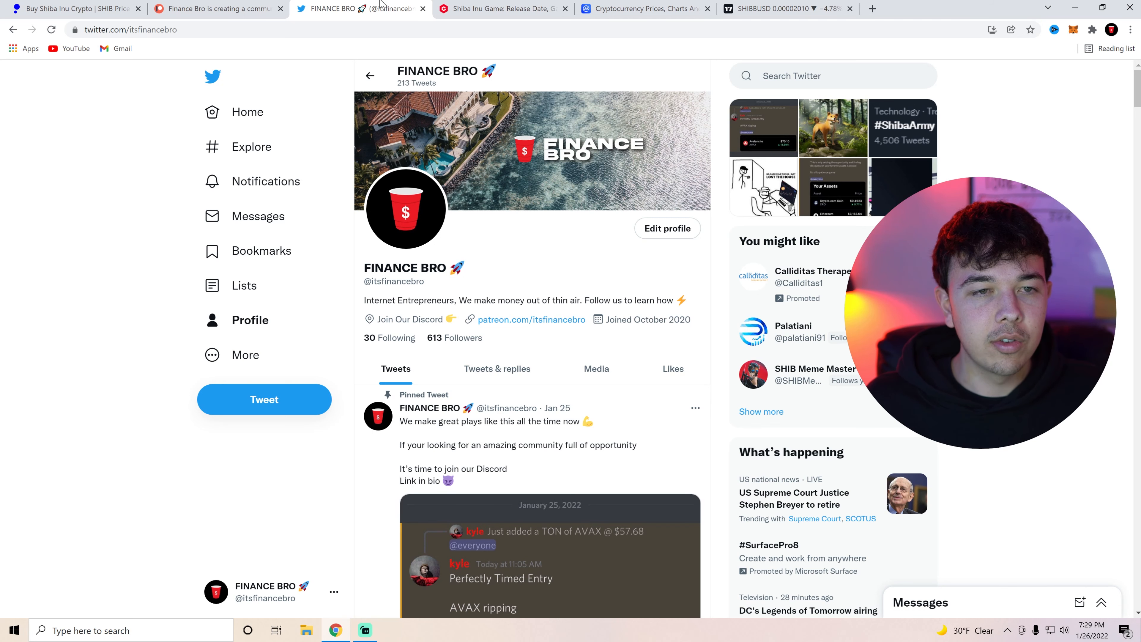
Step: Close the FINANCE BRO profile and scroll into the Shiba Inu Game article's intro
click(356, 8)
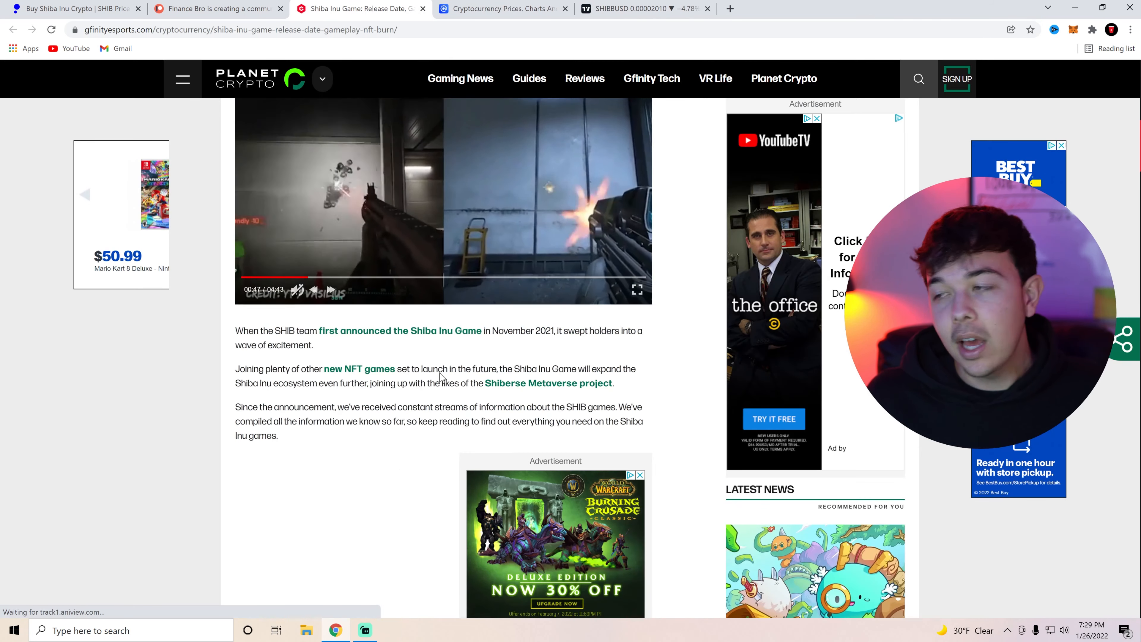
scroll(up, 3)
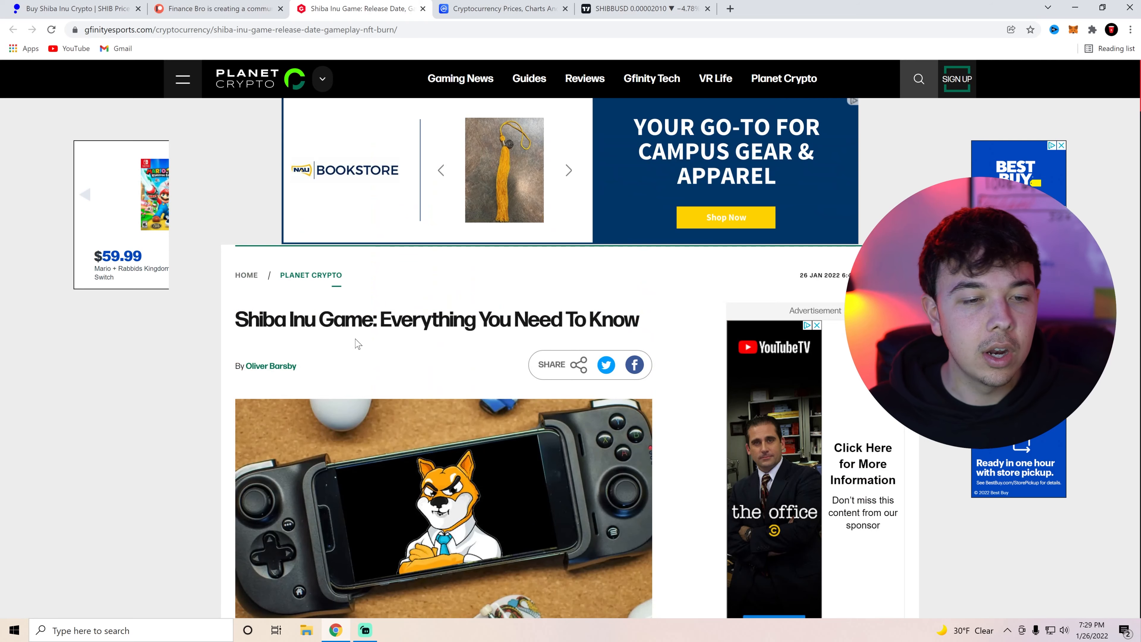
scroll(down, 3)
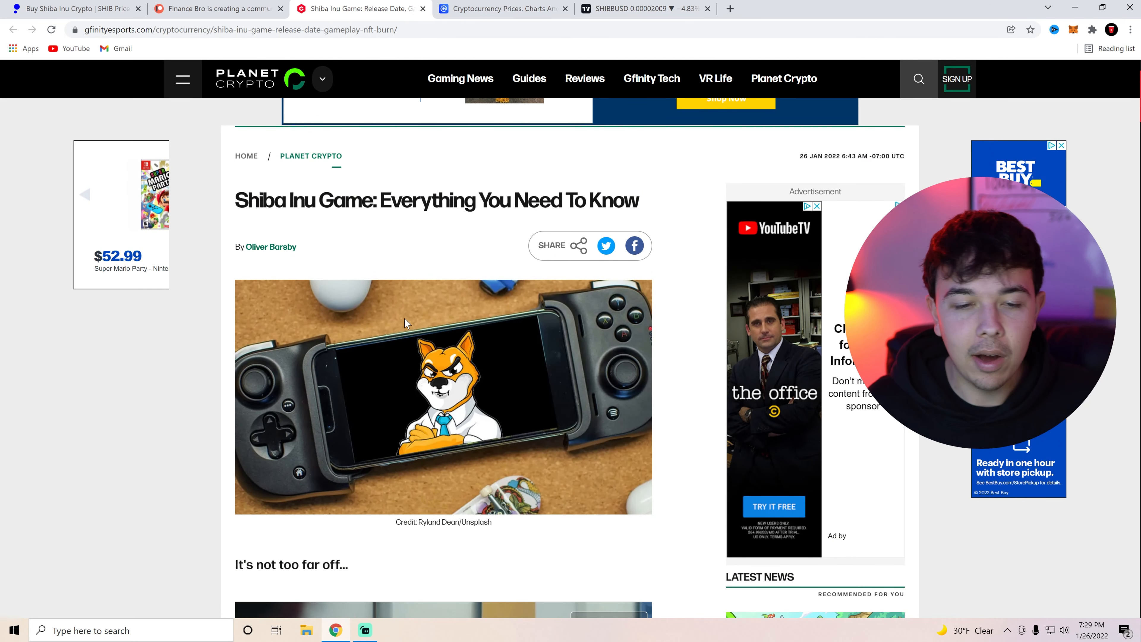
scroll(down, 3)
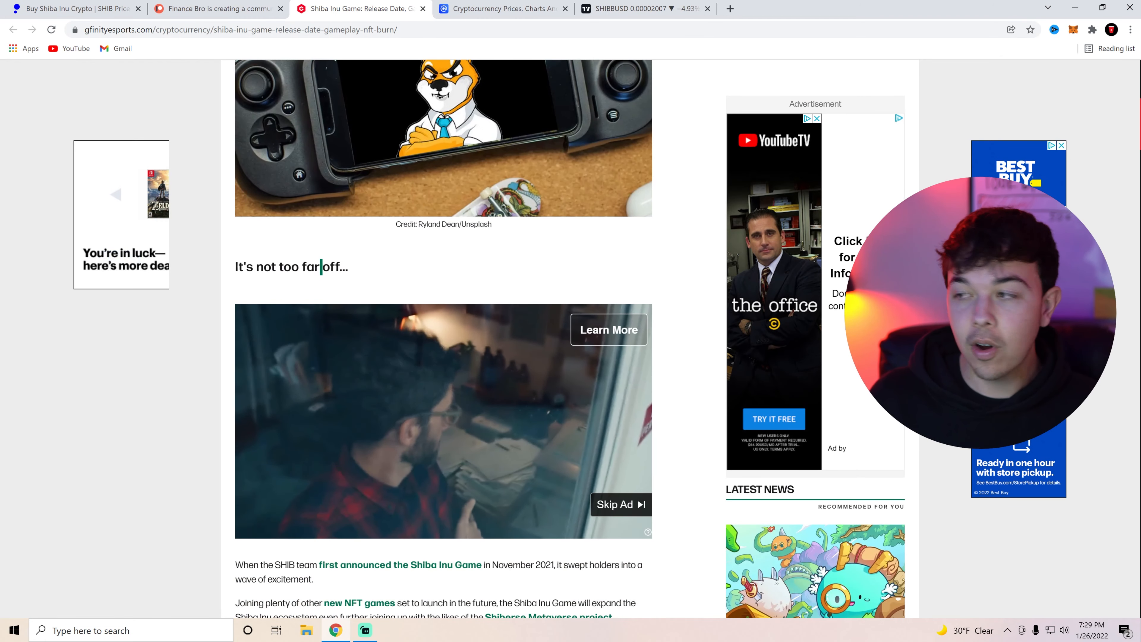
scroll(down, 3)
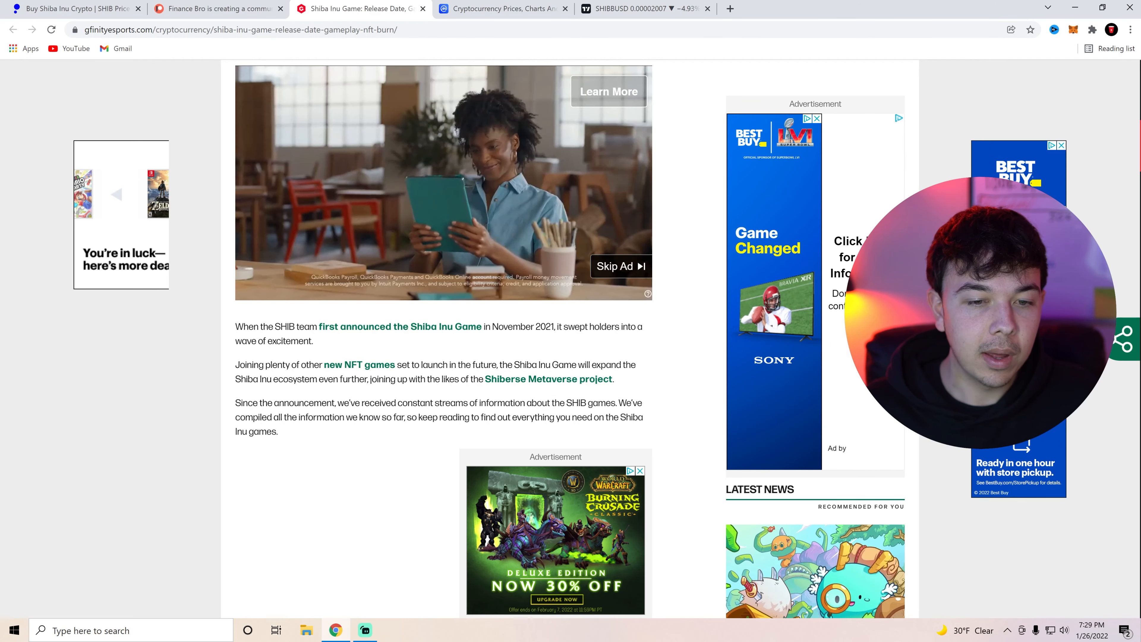
right_click(520, 382)
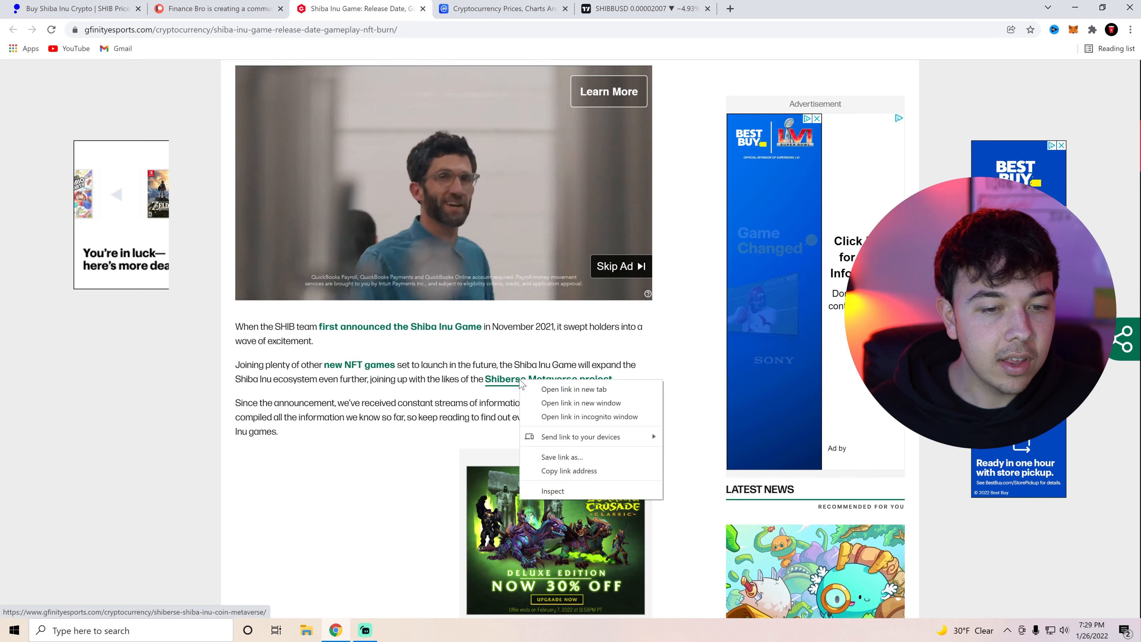
click(573, 389)
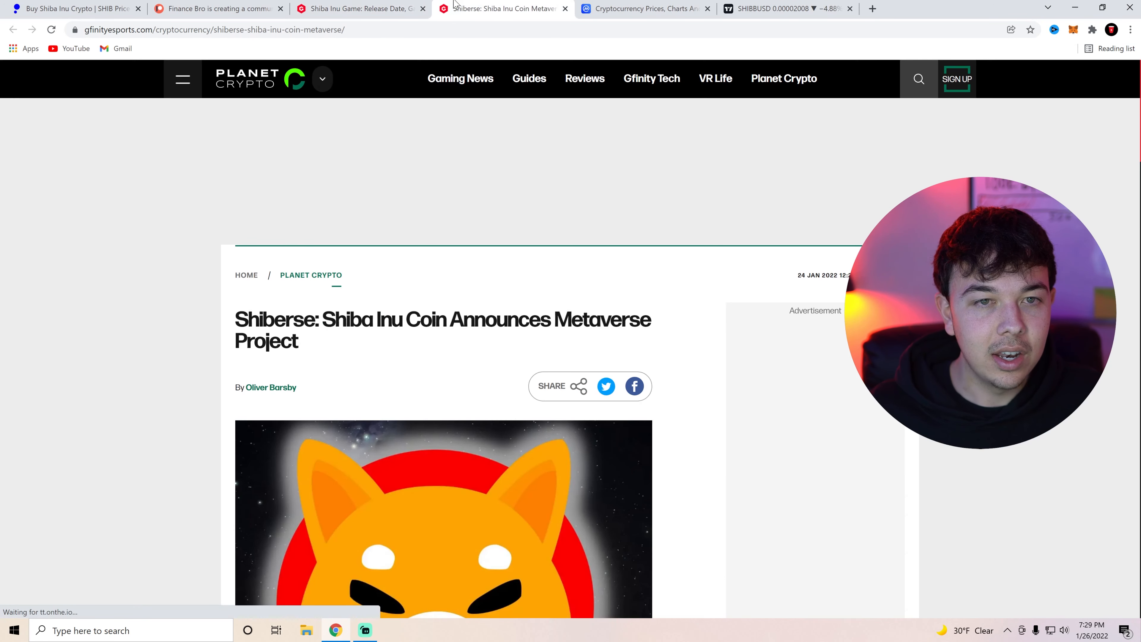
scroll(down, 3)
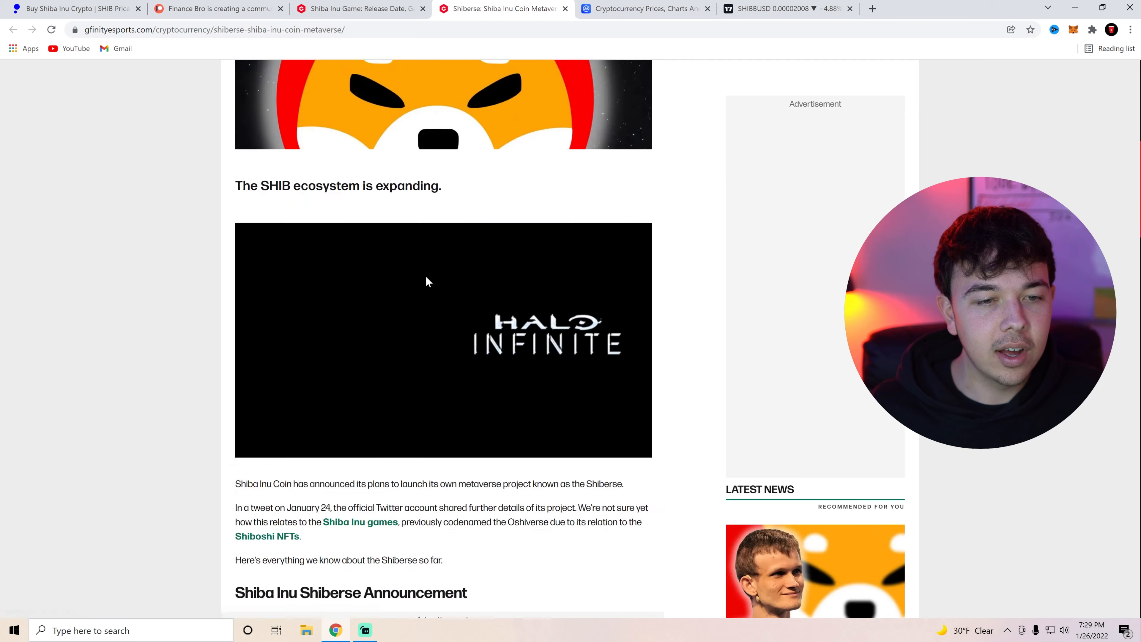
scroll(up, 3)
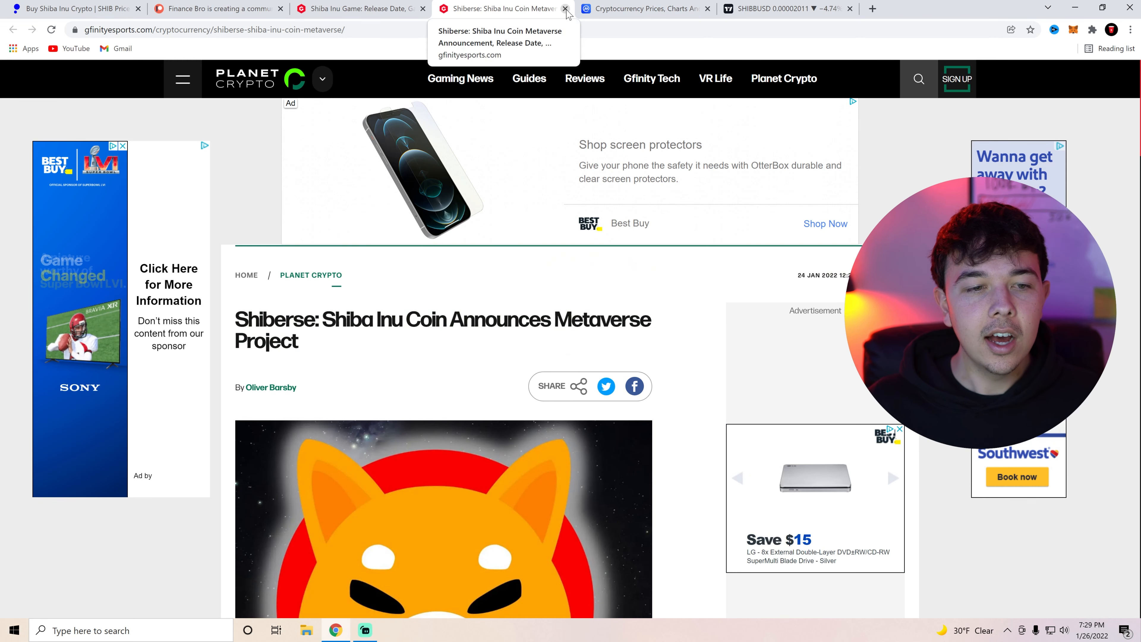
Step: Close the Shiberse article and scroll the Shiba Inu Game article down to its Gameplay section
click(564, 7)
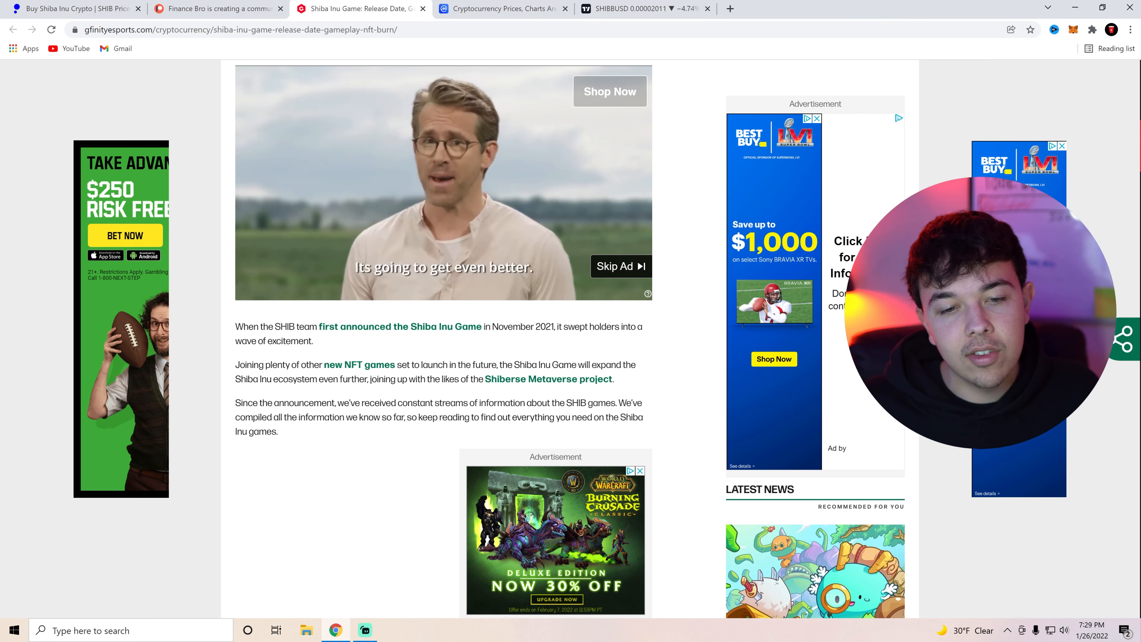
scroll(down, 3)
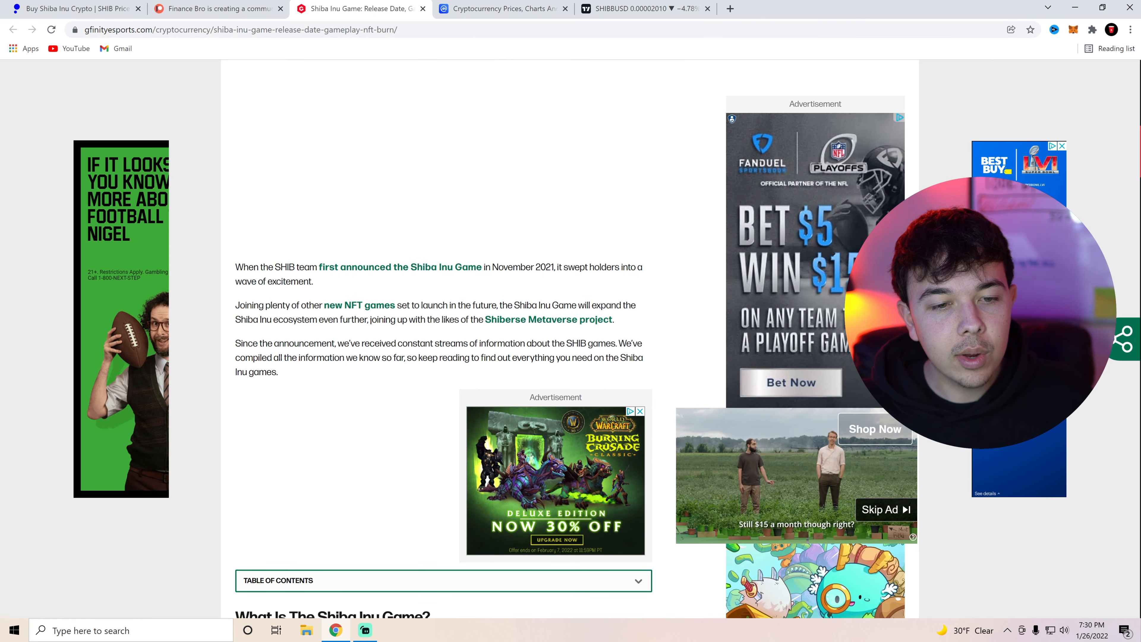
scroll(down, 3)
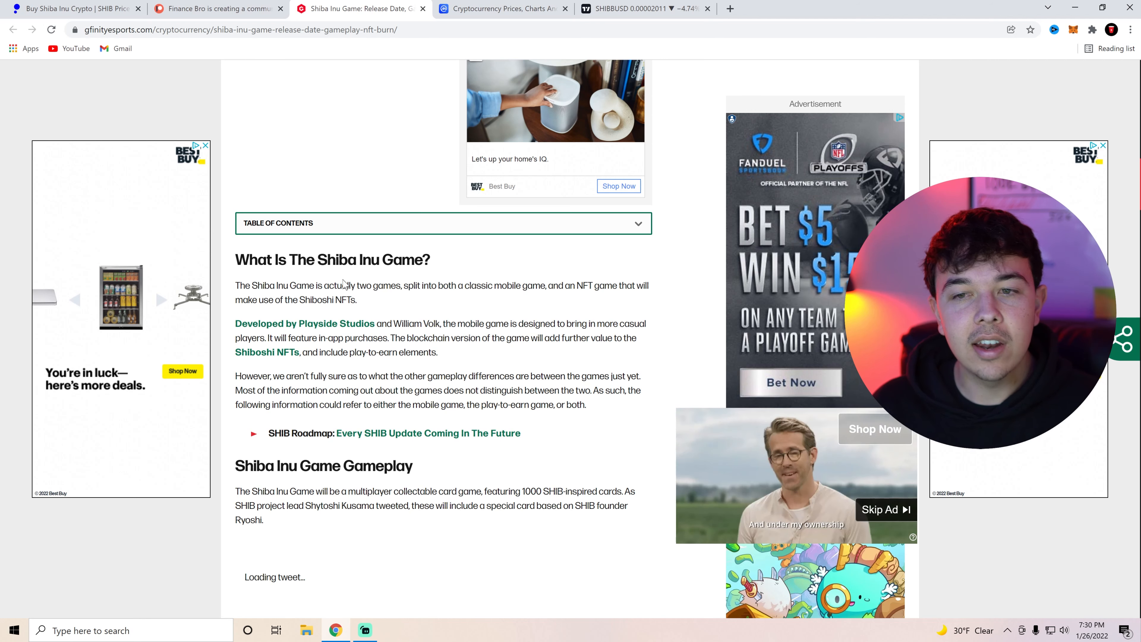
mouse_move(405, 321)
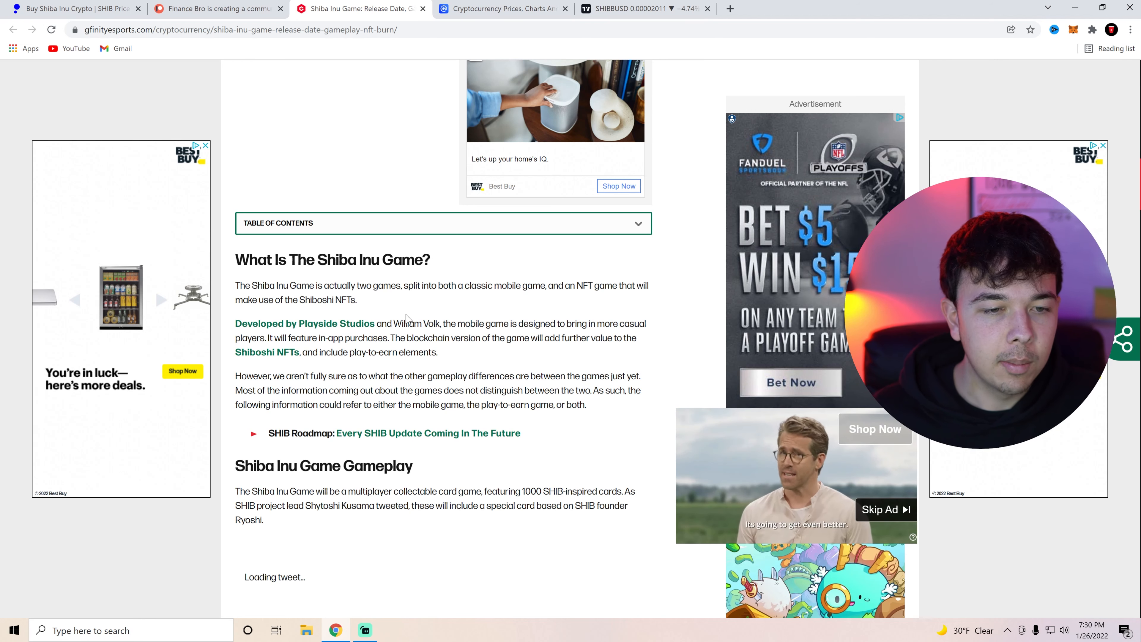
mouse_move(442, 322)
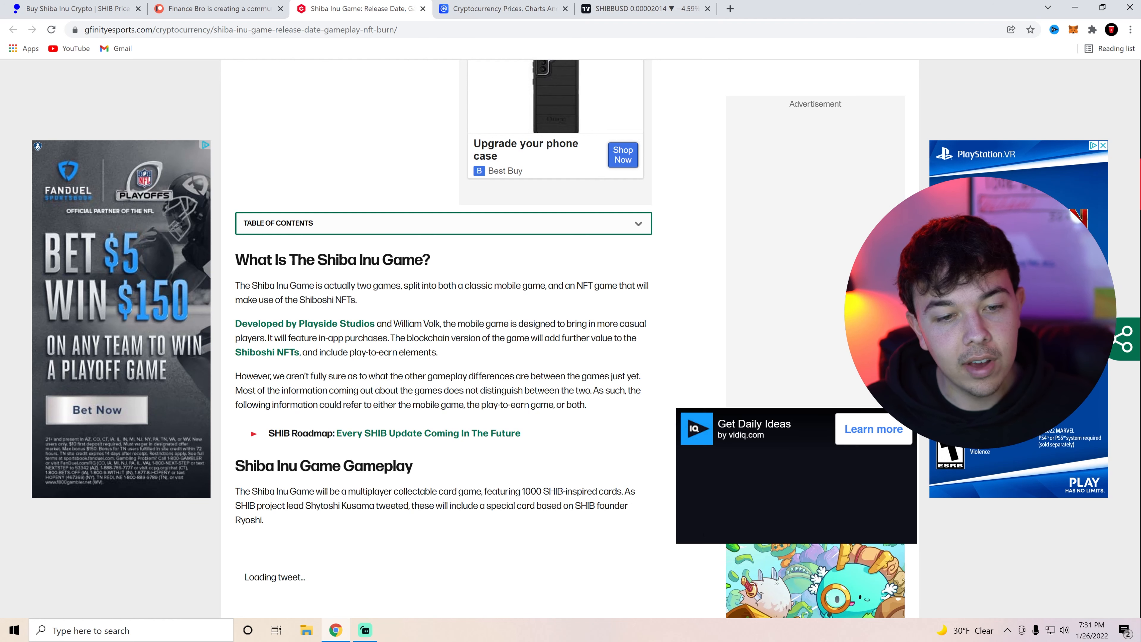
scroll(down, 3)
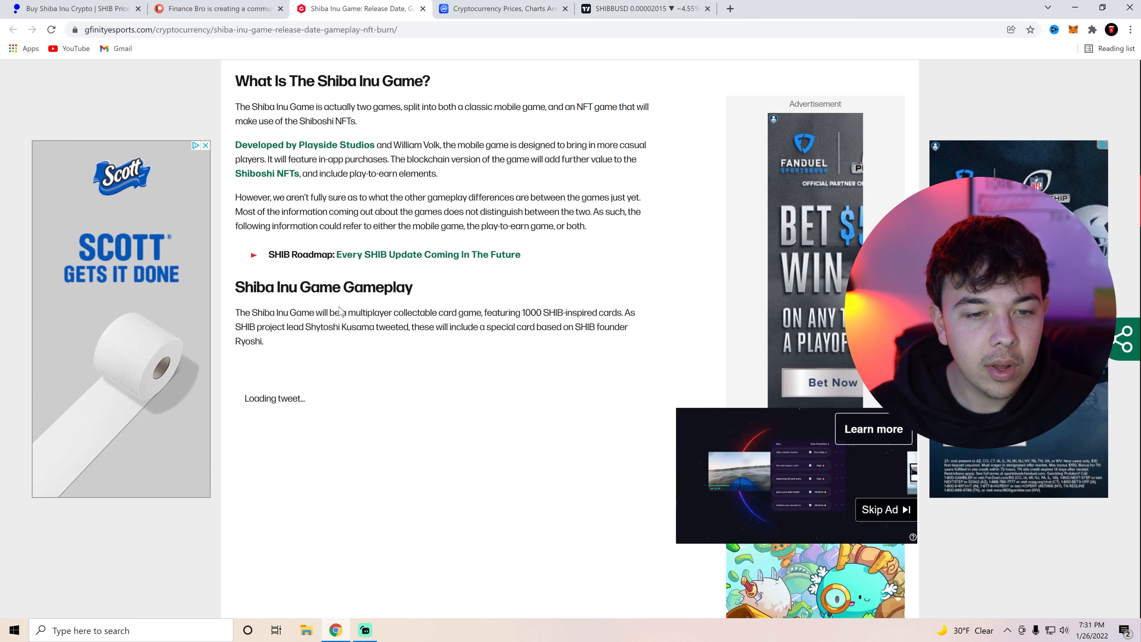
Step: Scroll to the Release Date and Burn sections and highlight the Shiba Inu Game Burn heading
scroll(down, 3)
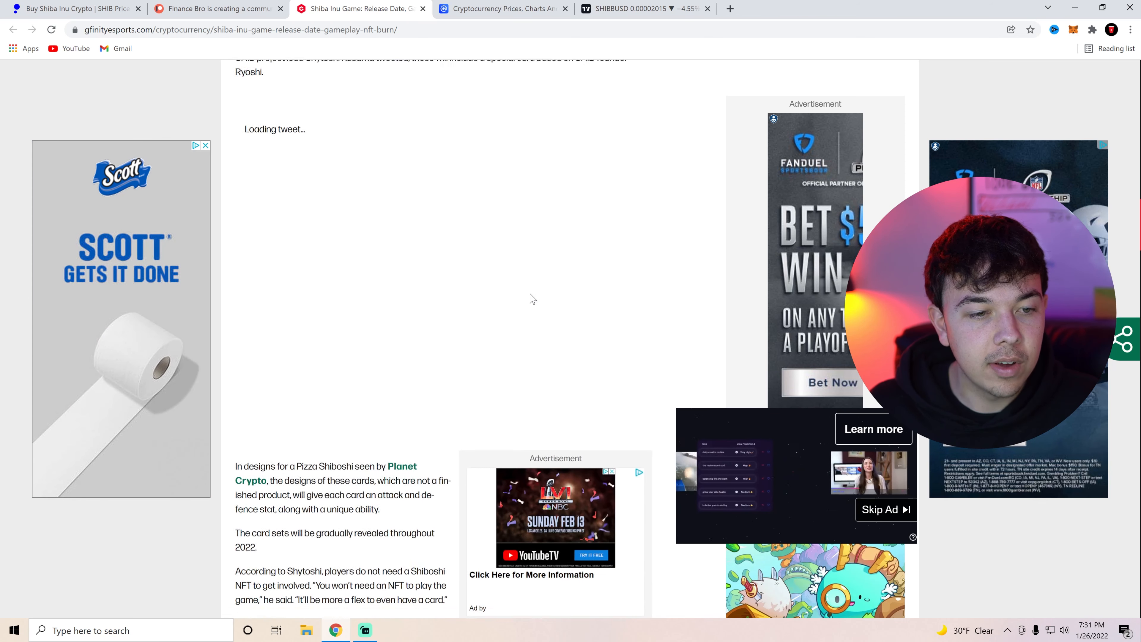
scroll(down, 3)
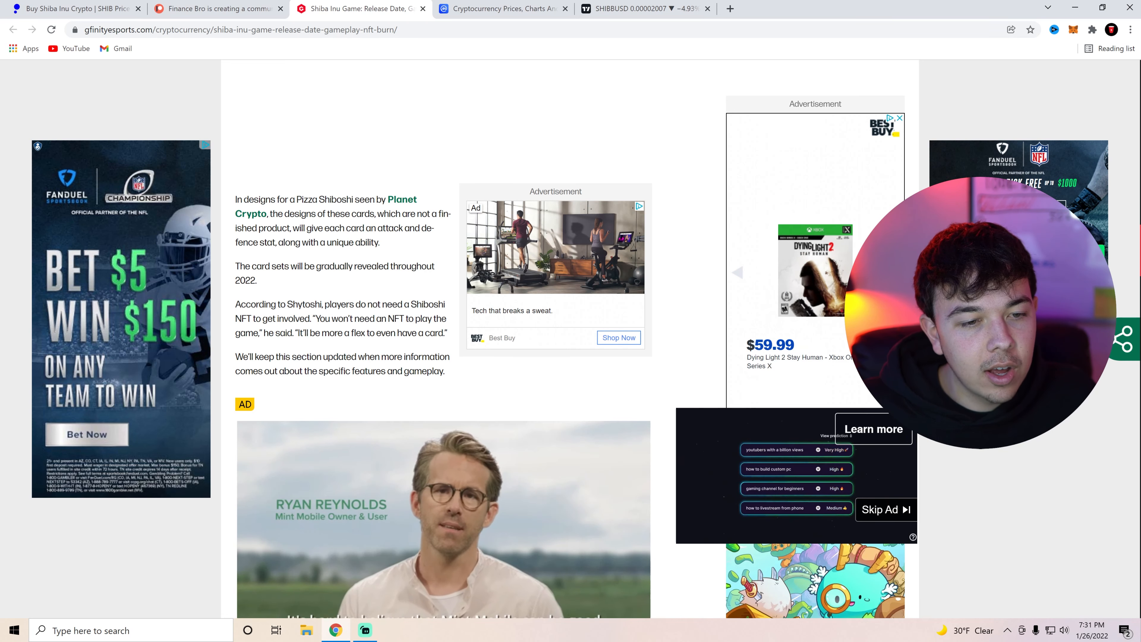
scroll(down, 3)
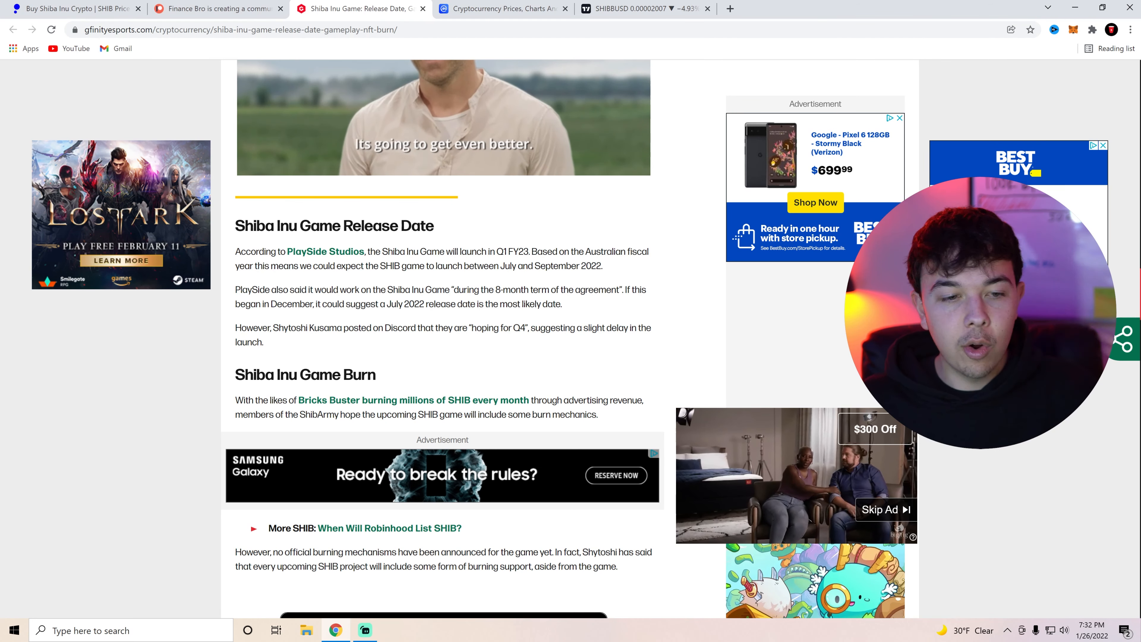
double_click(304, 374)
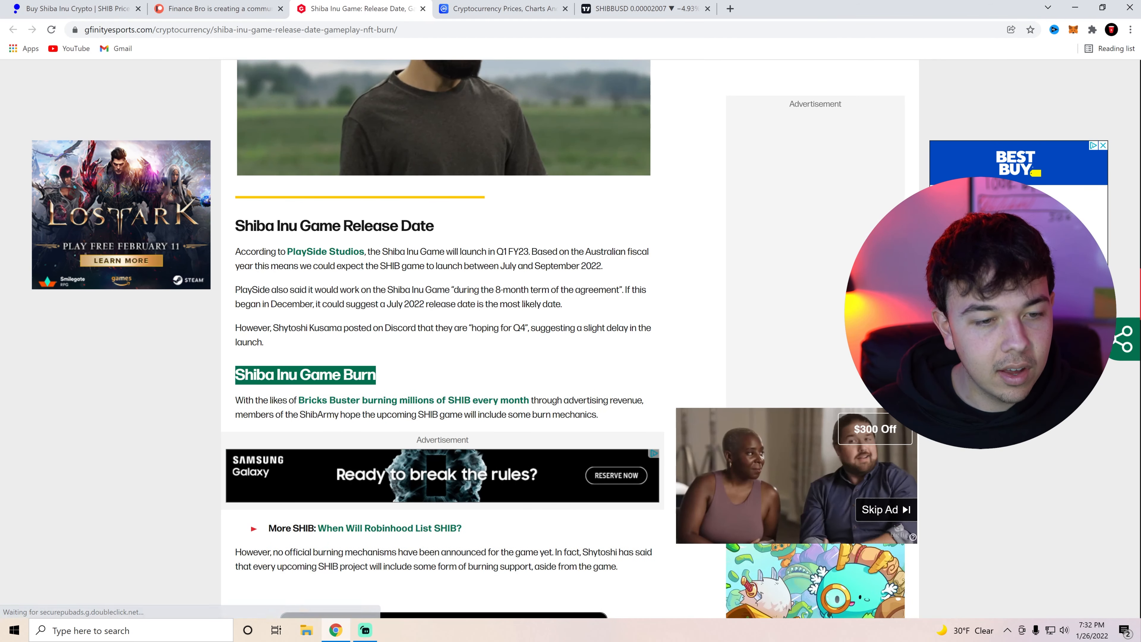
Step: Scroll back up to the article's title, byline and header image
scroll(up, 3)
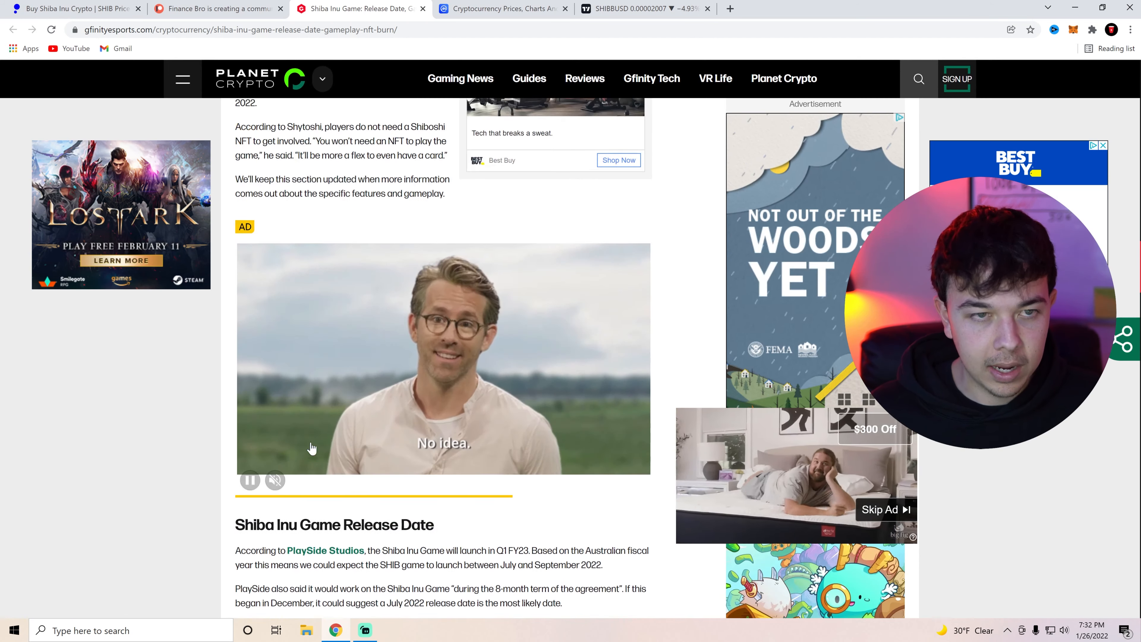
scroll(up, 3)
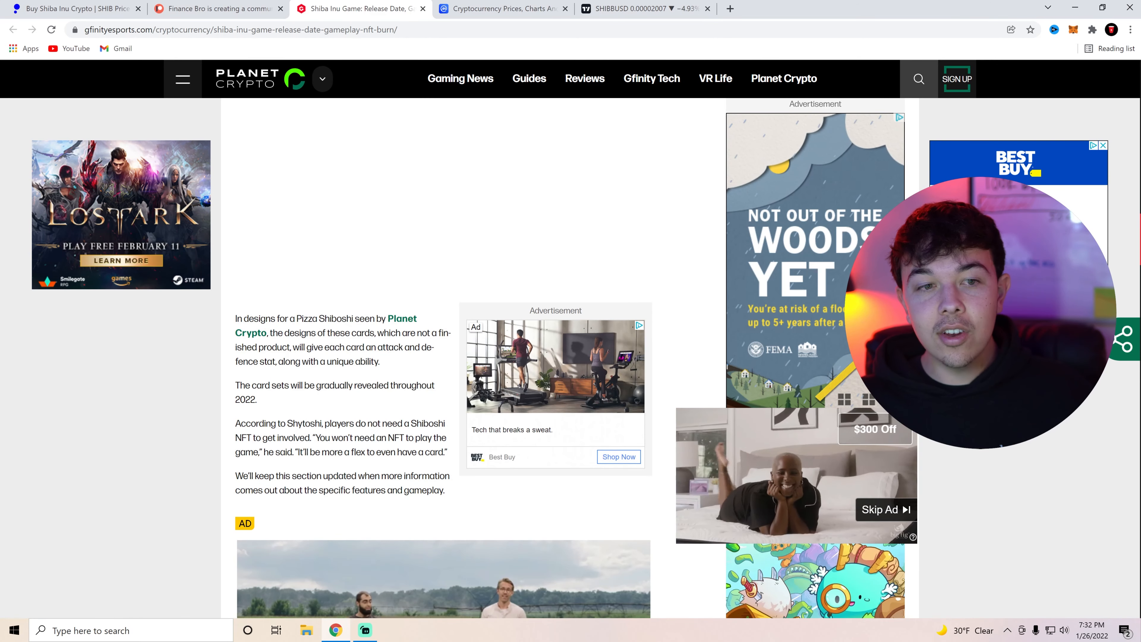
scroll(up, 3)
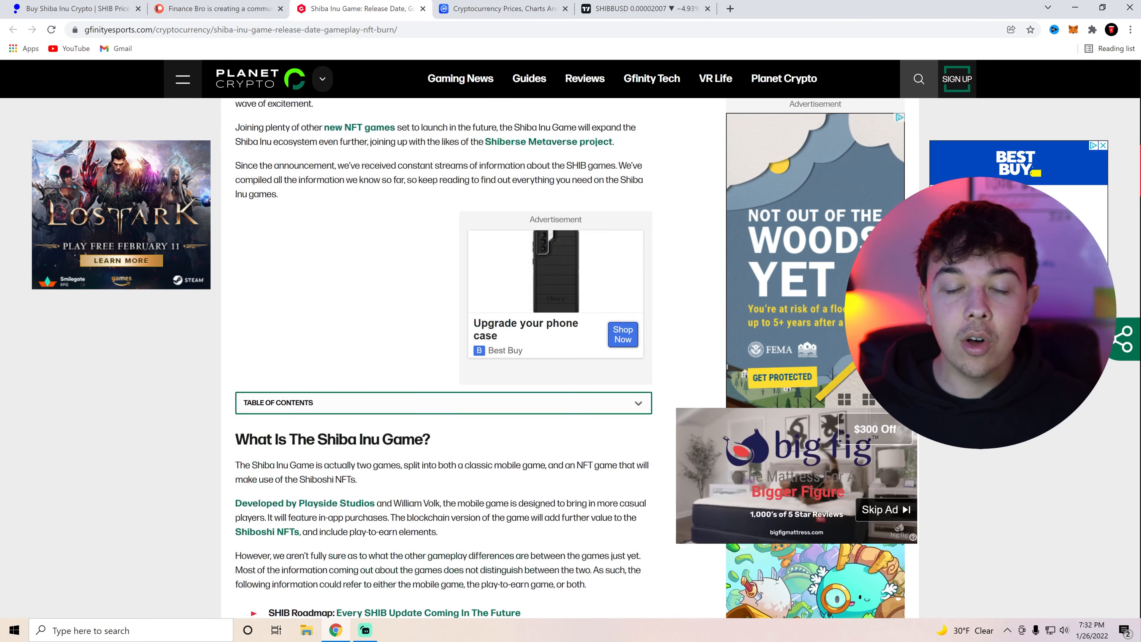
scroll(up, 3)
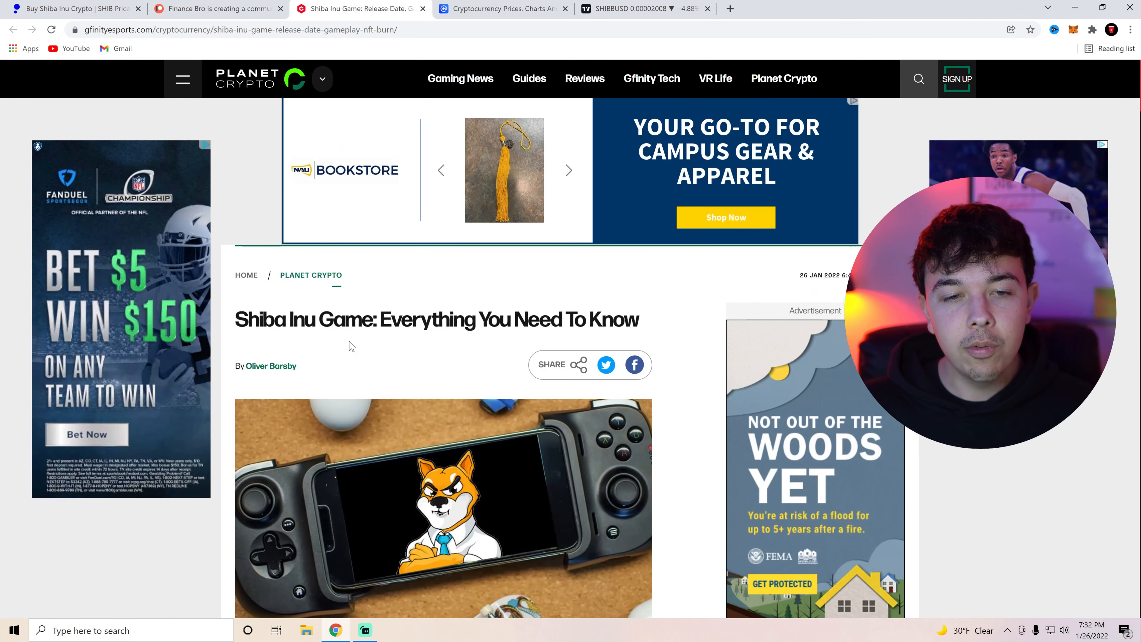
scroll(down, 3)
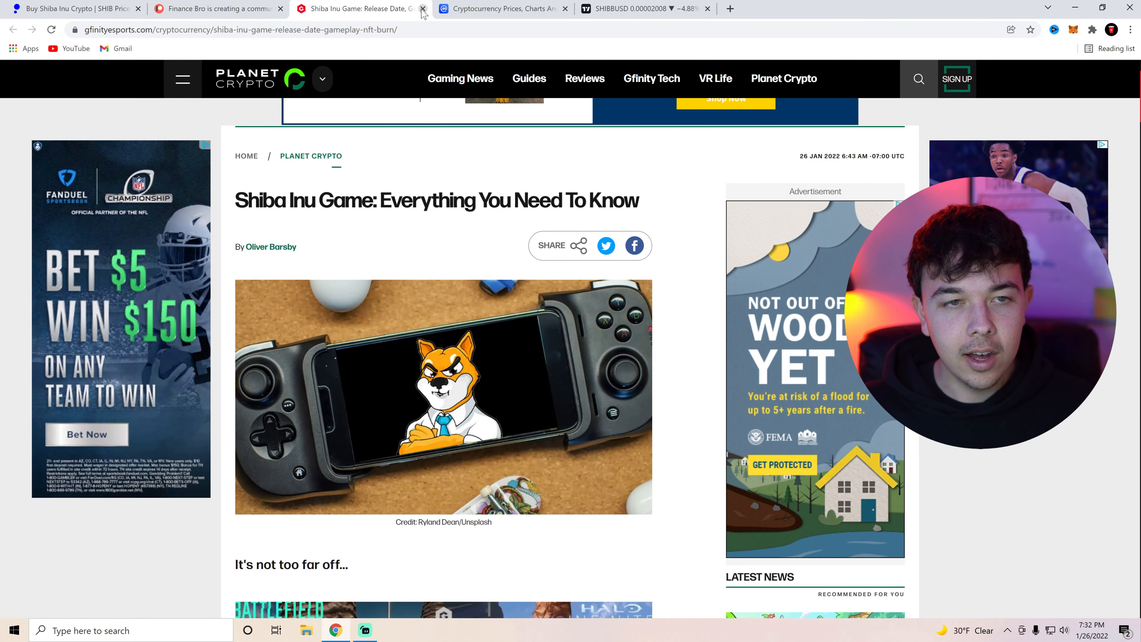
Step: Close the Shiba Inu Game article and scroll CoinMarketCap's list down to Shiba Inu at rank 16
click(421, 8)
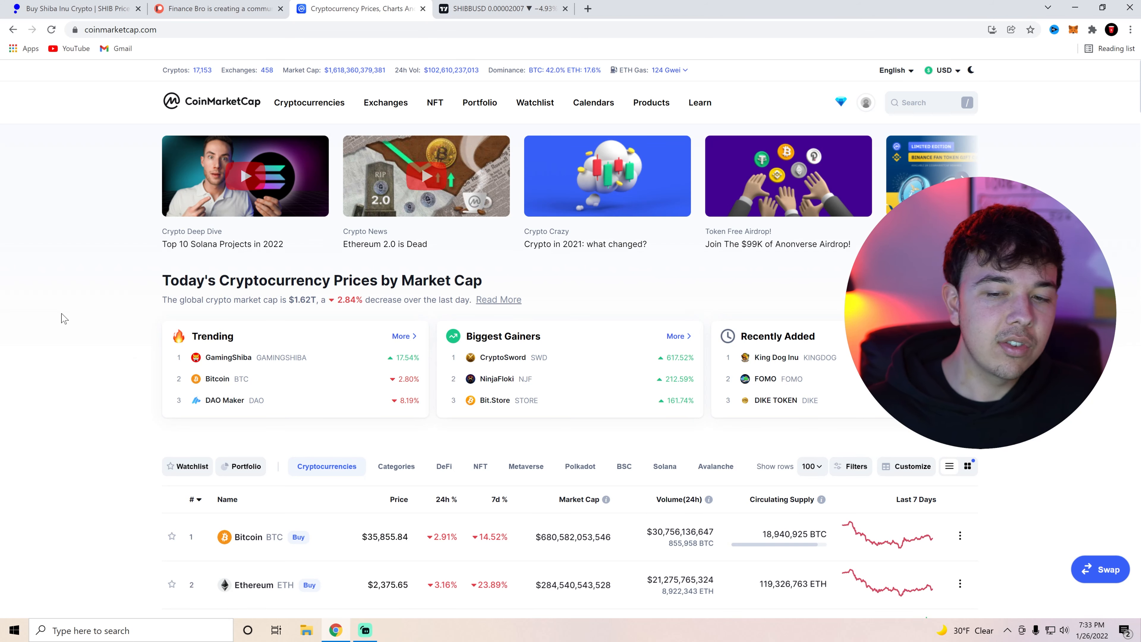
scroll(down, 3)
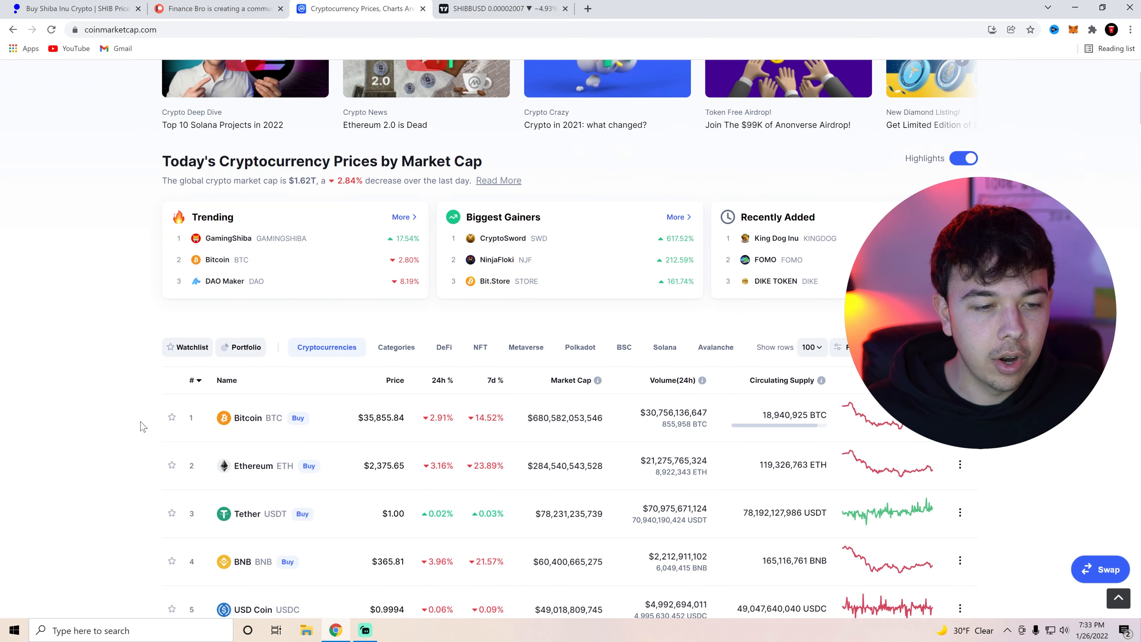
scroll(down, 3)
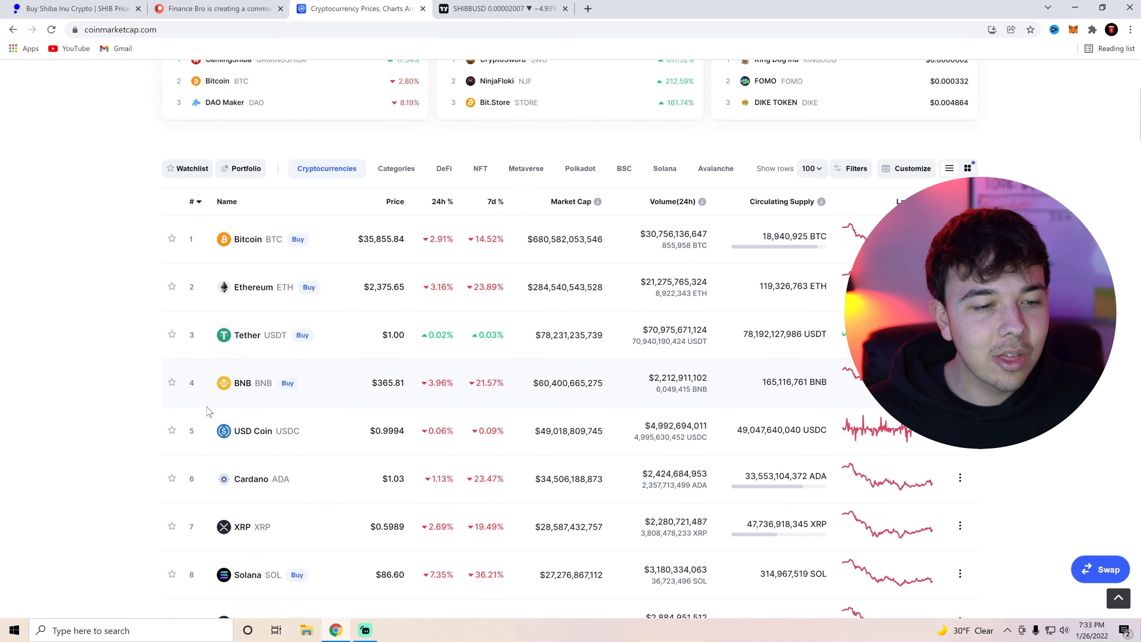
scroll(down, 3)
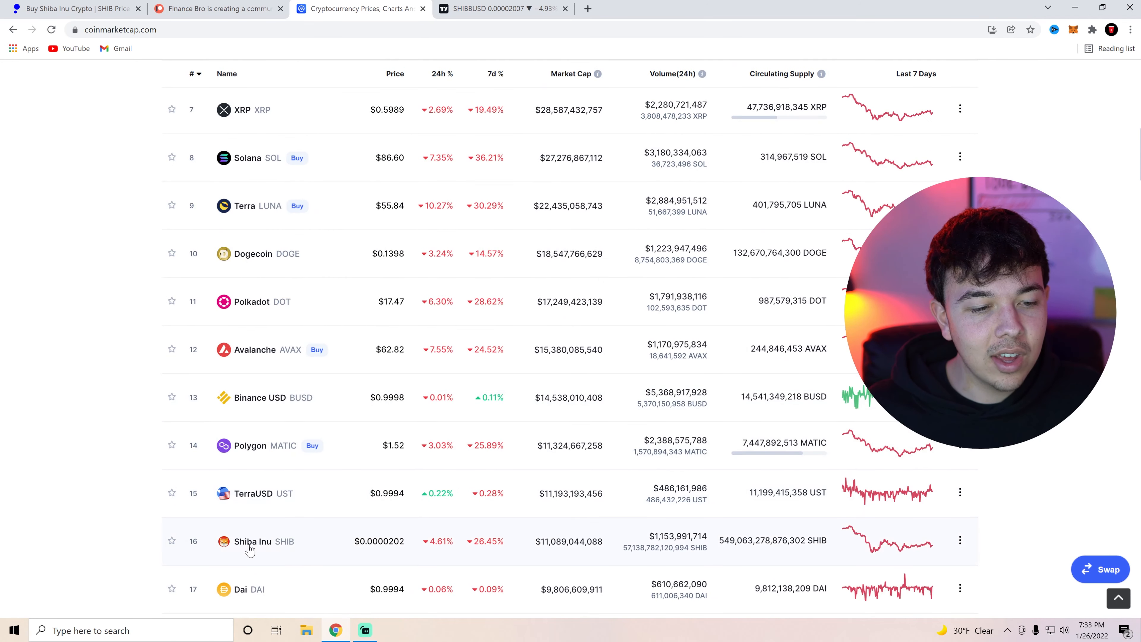
Step: Open the Shiba Inu coin page showing $0.00002015, down 4.67%, $11.06B market cap
click(252, 541)
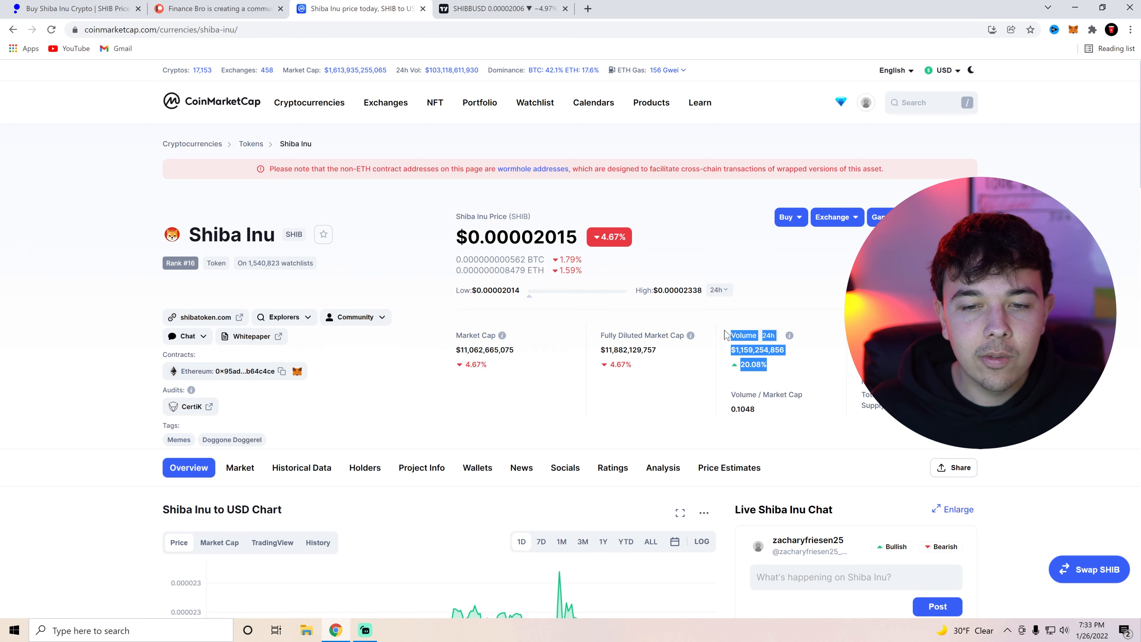
scroll(down, 3)
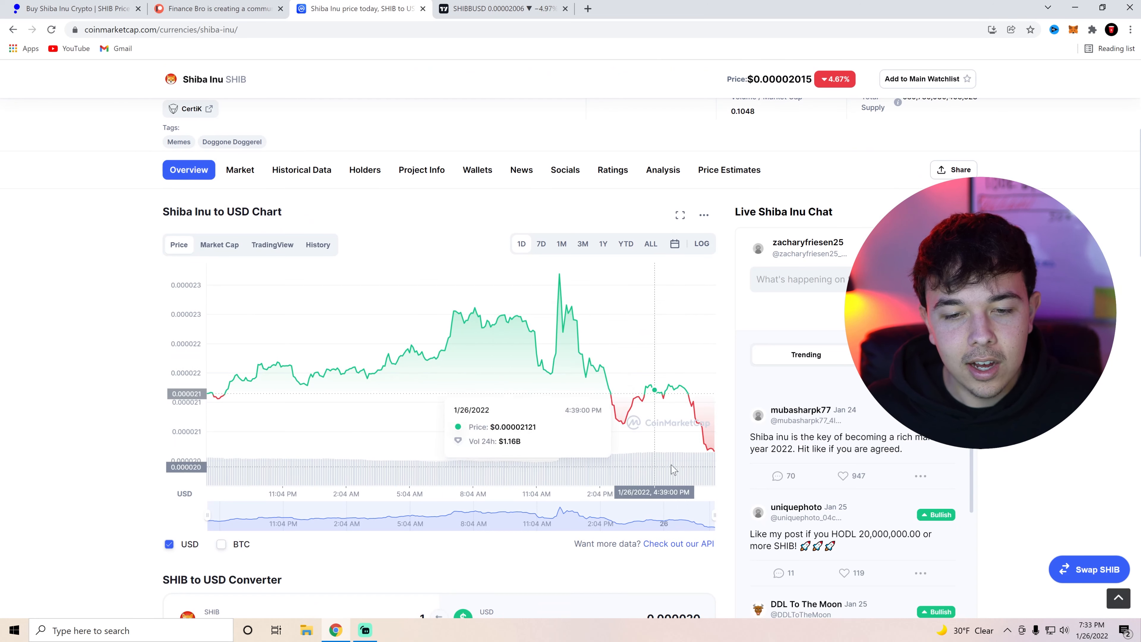
mouse_move(760, 455)
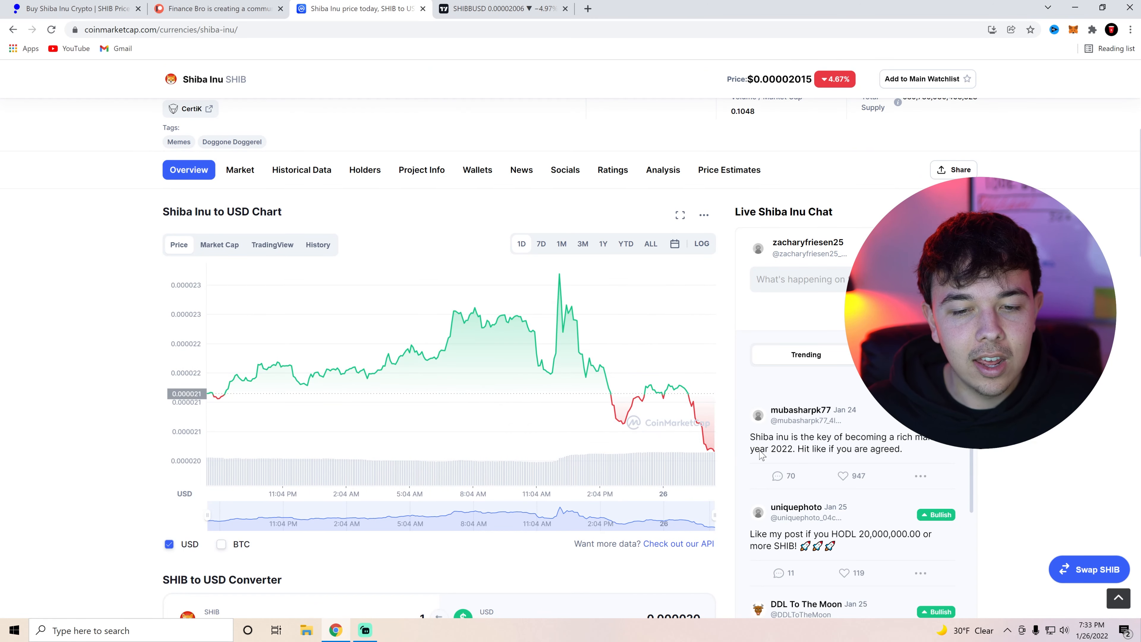
scroll(up, 3)
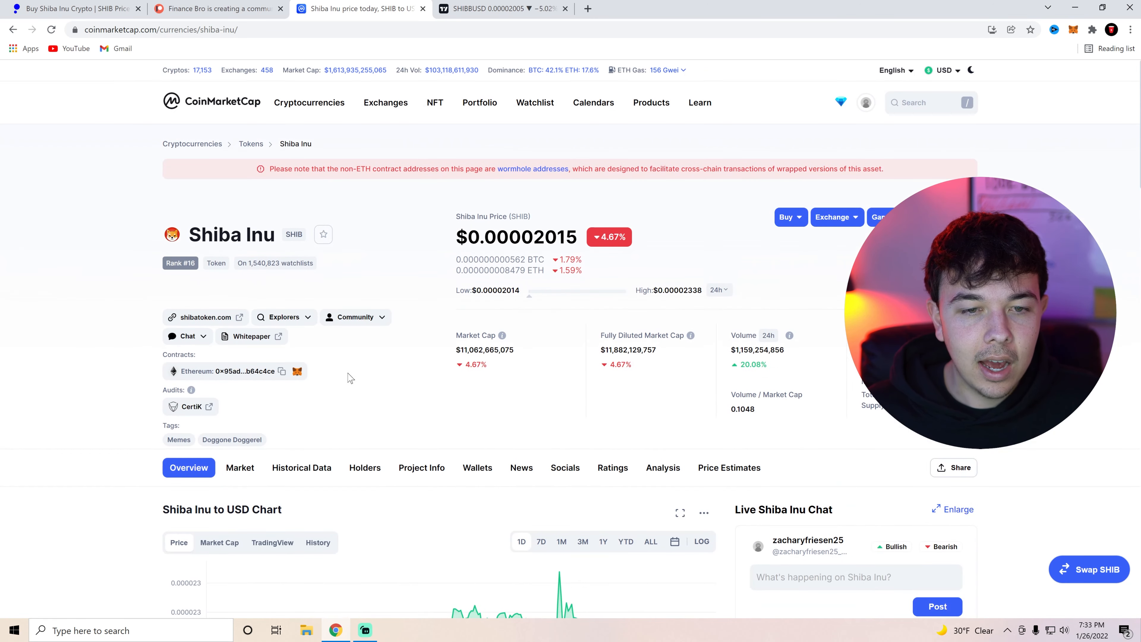
Step: Review the SHIBBUSD 30-minute chart with RSI, then show the Patreon membership page
click(495, 9)
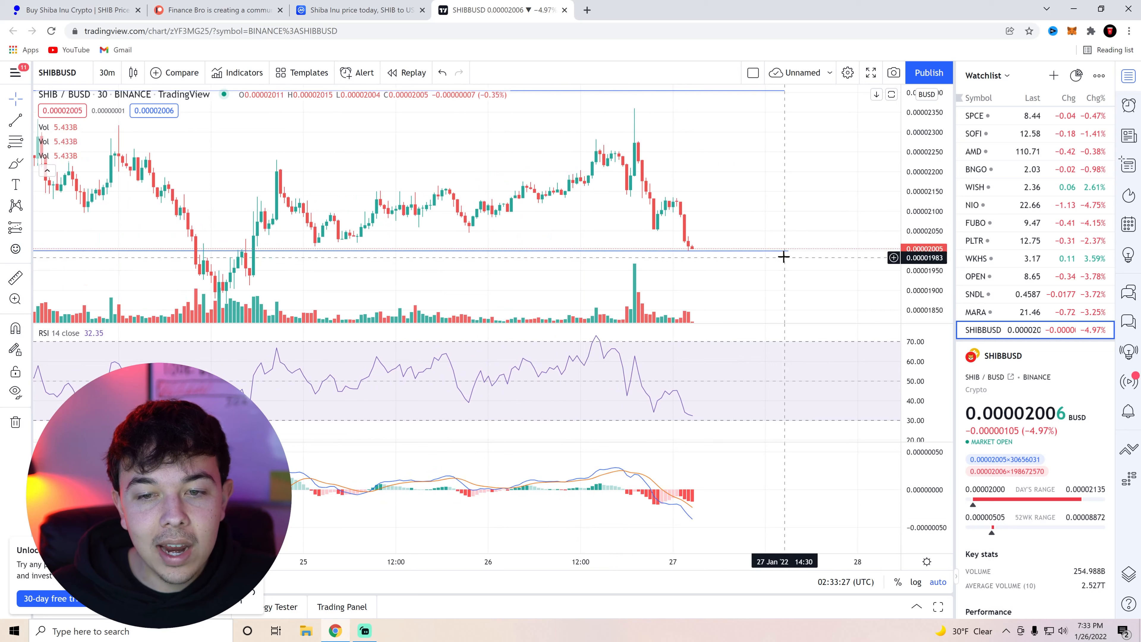
mouse_move(782, 255)
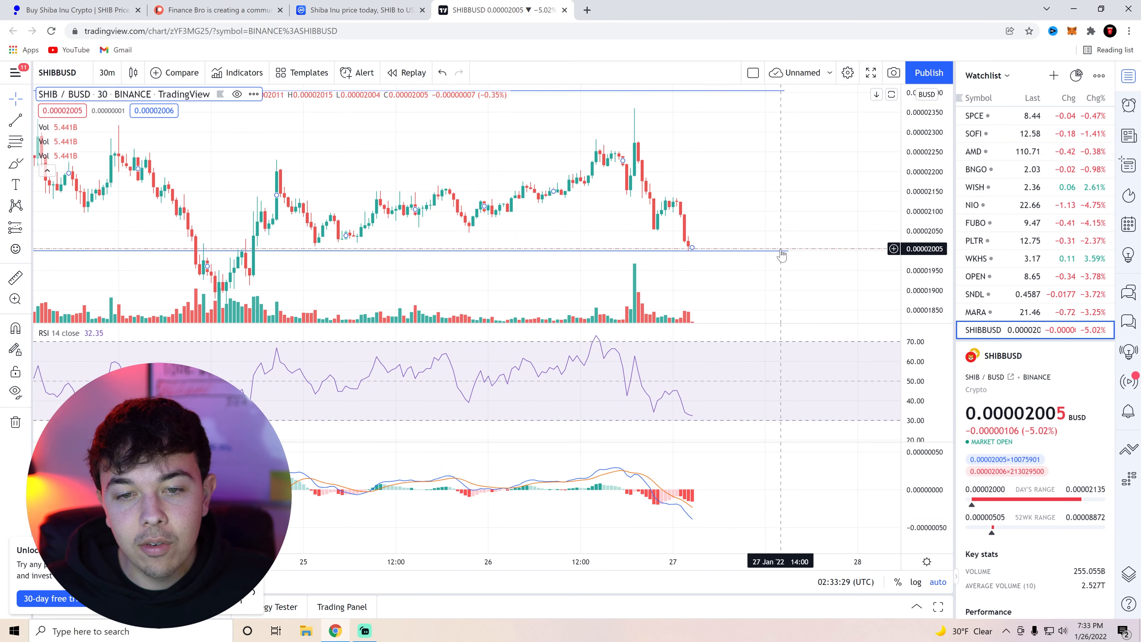
mouse_move(653, 247)
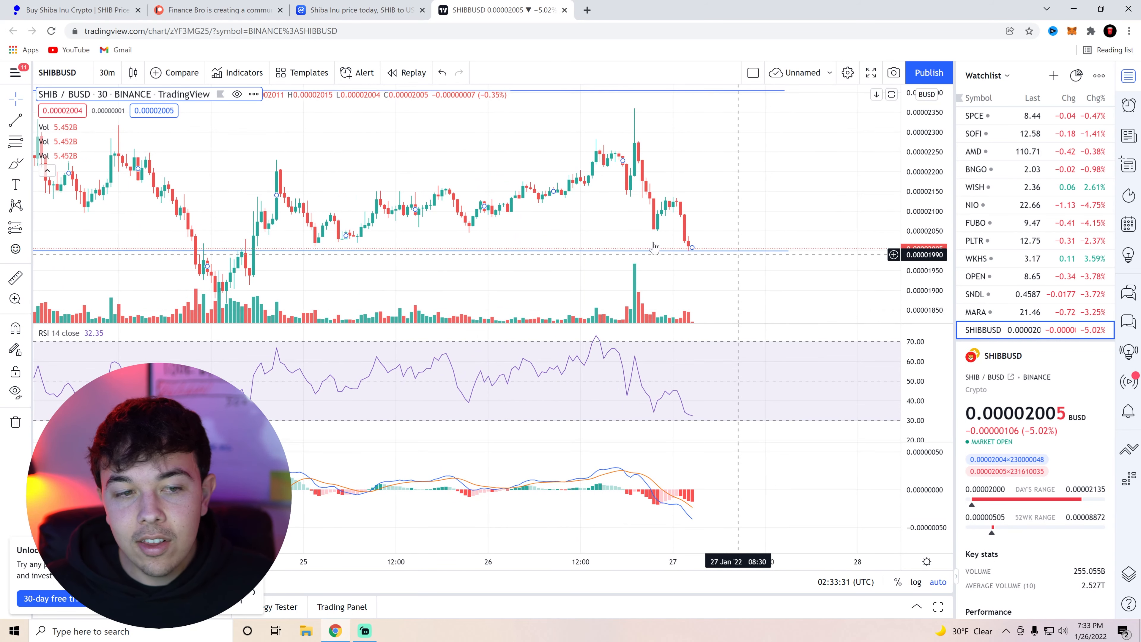
mouse_move(502, 236)
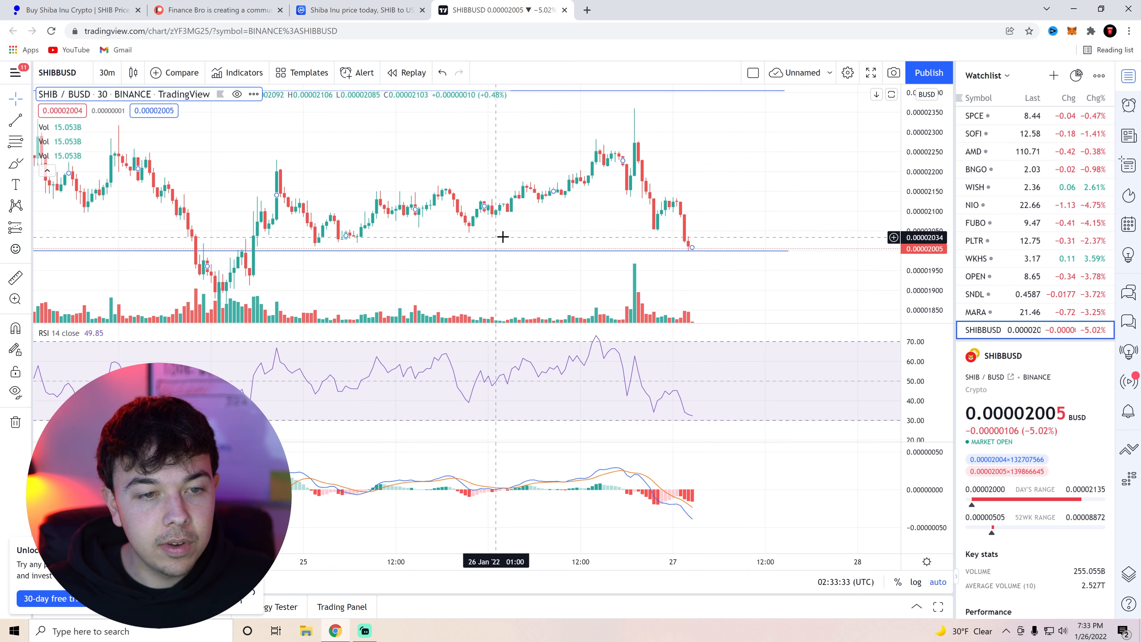
mouse_move(694, 250)
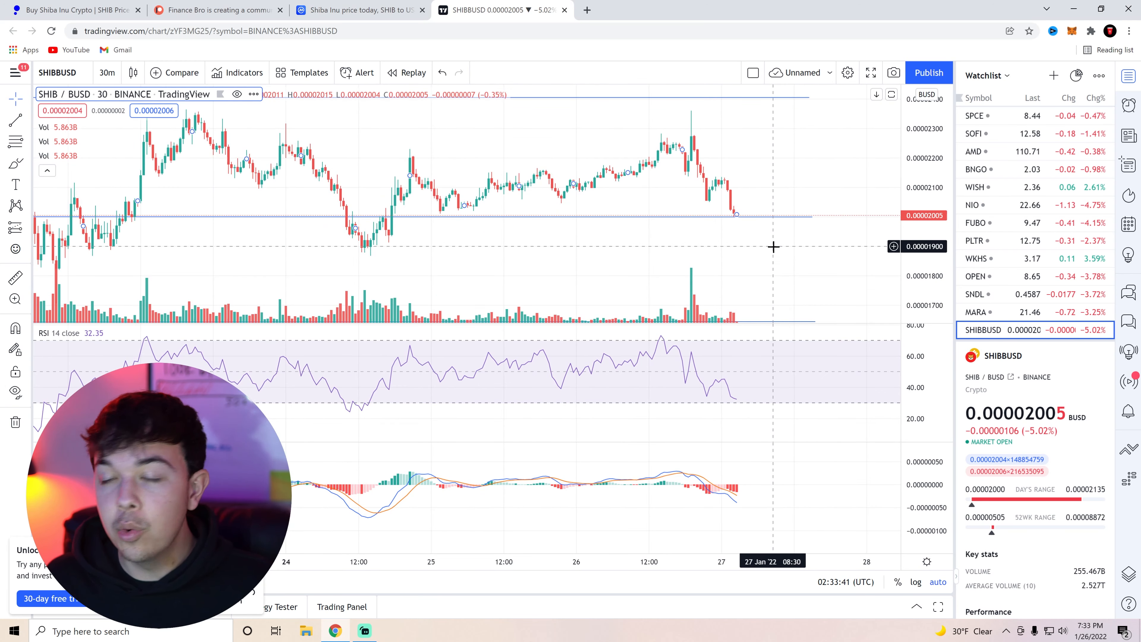
mouse_move(746, 223)
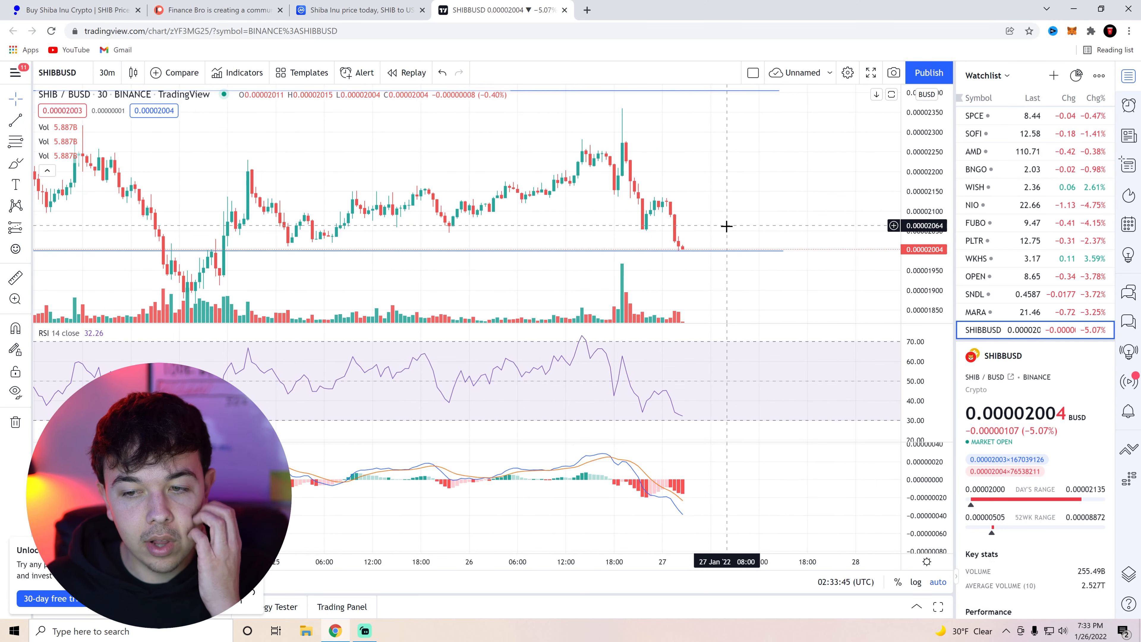
mouse_move(701, 240)
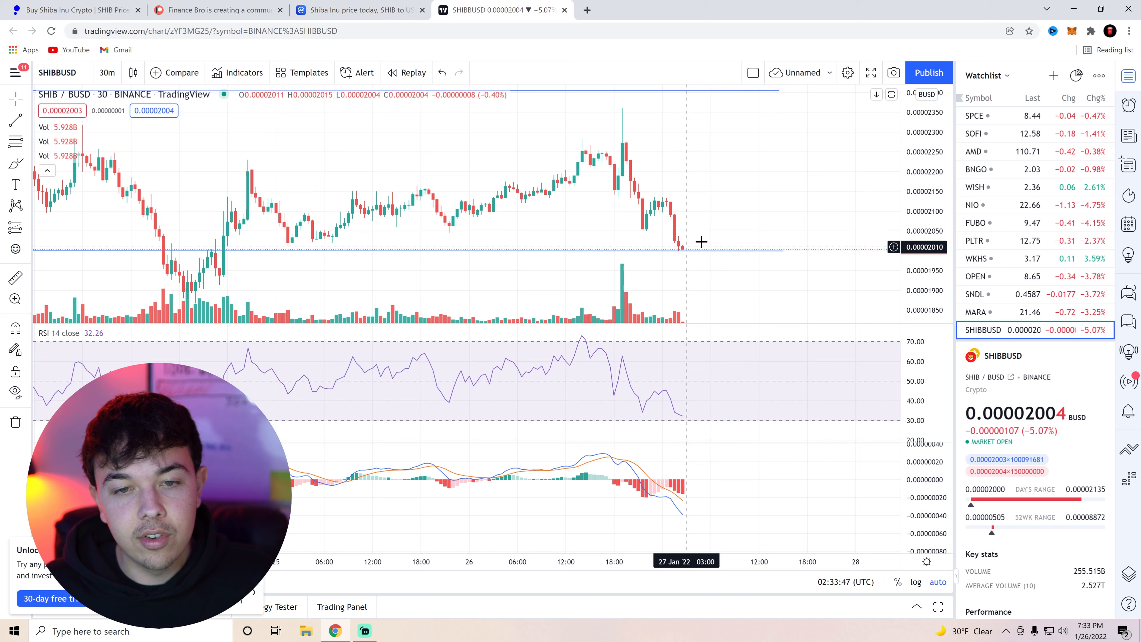
mouse_move(691, 232)
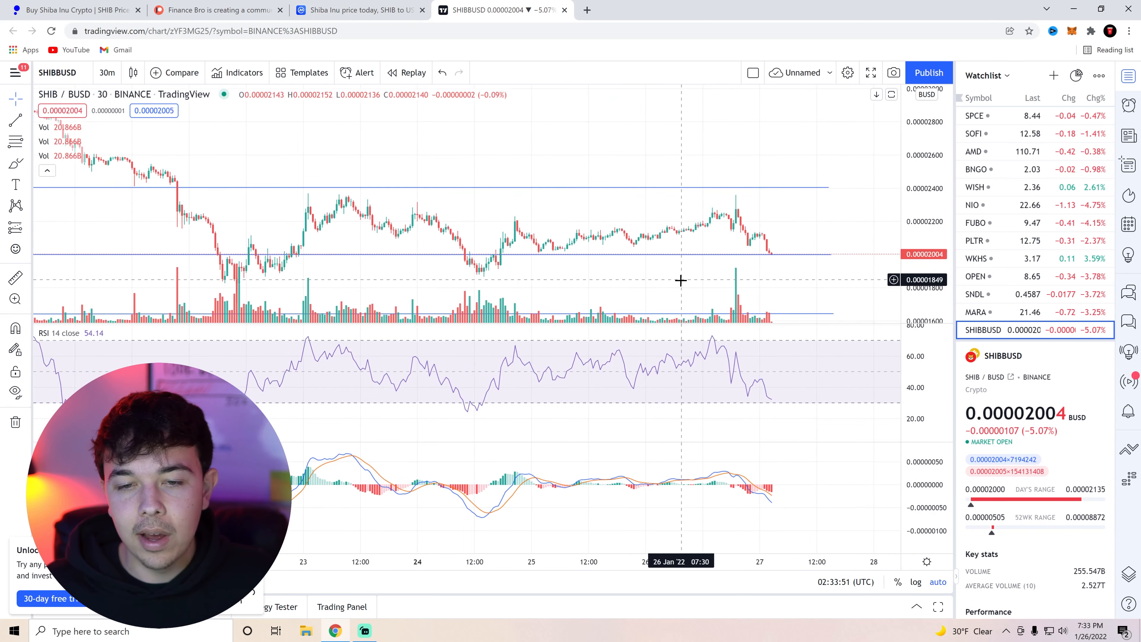
click(216, 9)
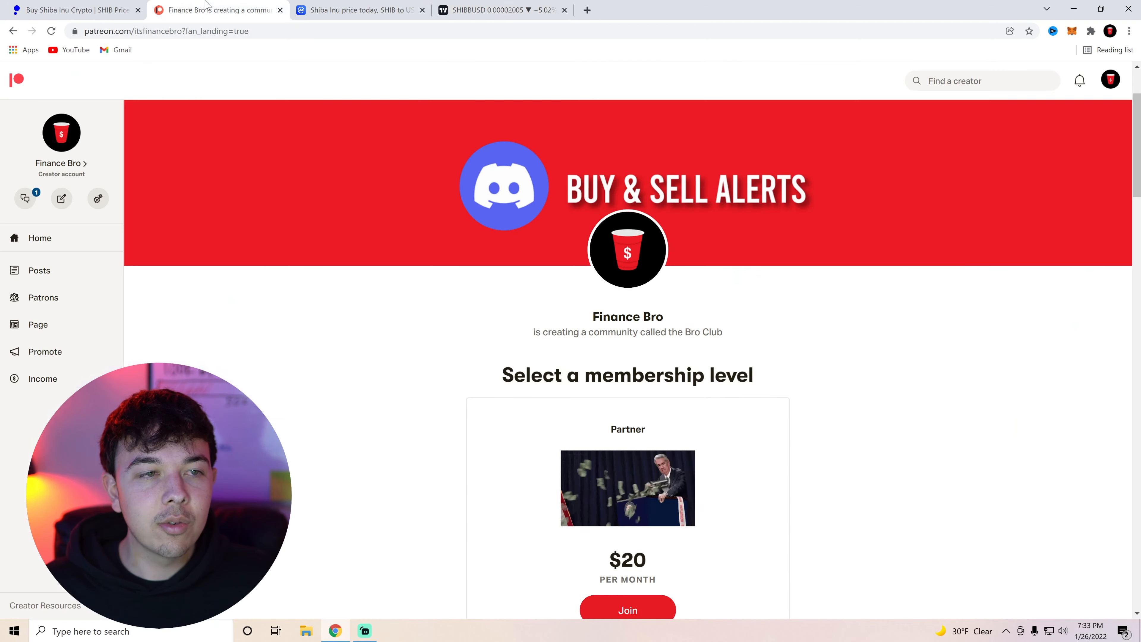
Step: Return to the SHIBBUSD 30-minute chart to check RSI near the latest price drop
click(500, 9)
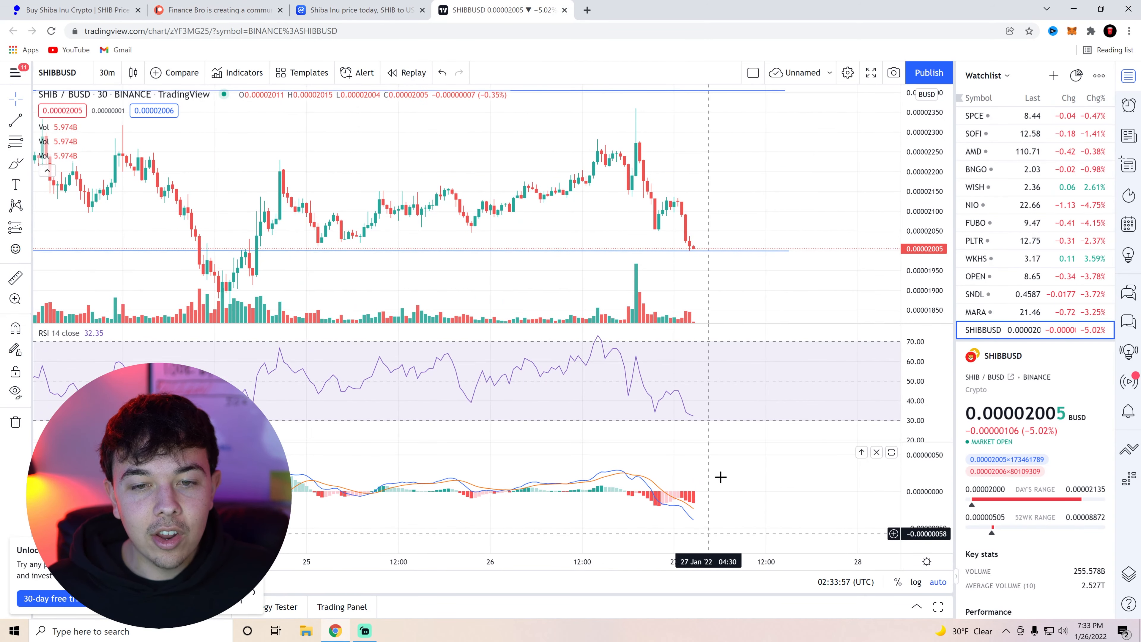
mouse_move(711, 428)
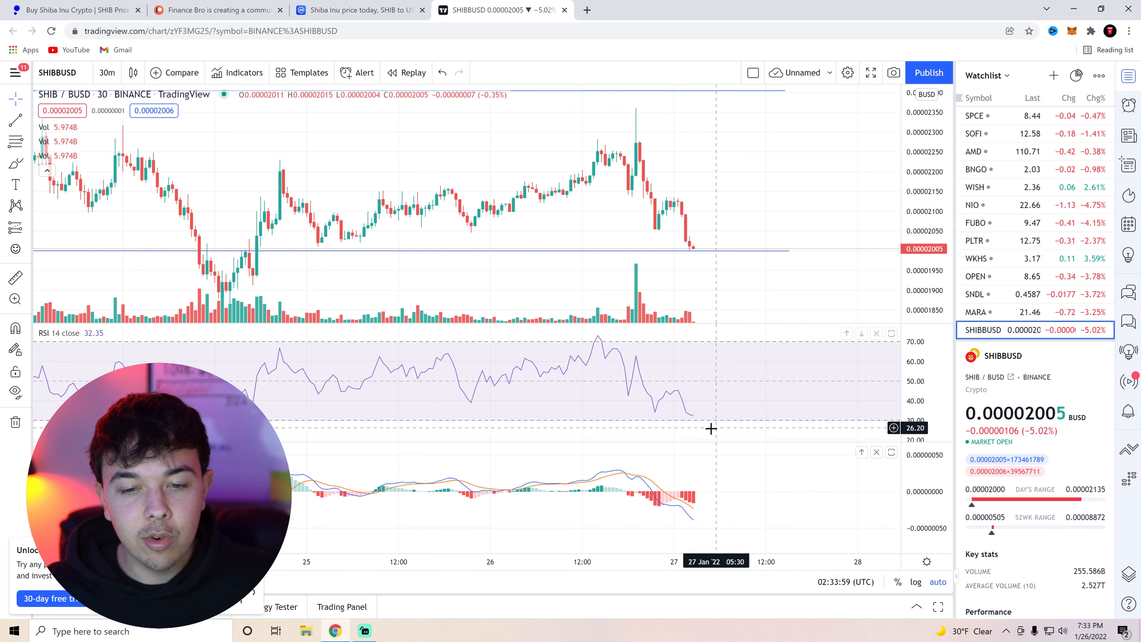
mouse_move(717, 406)
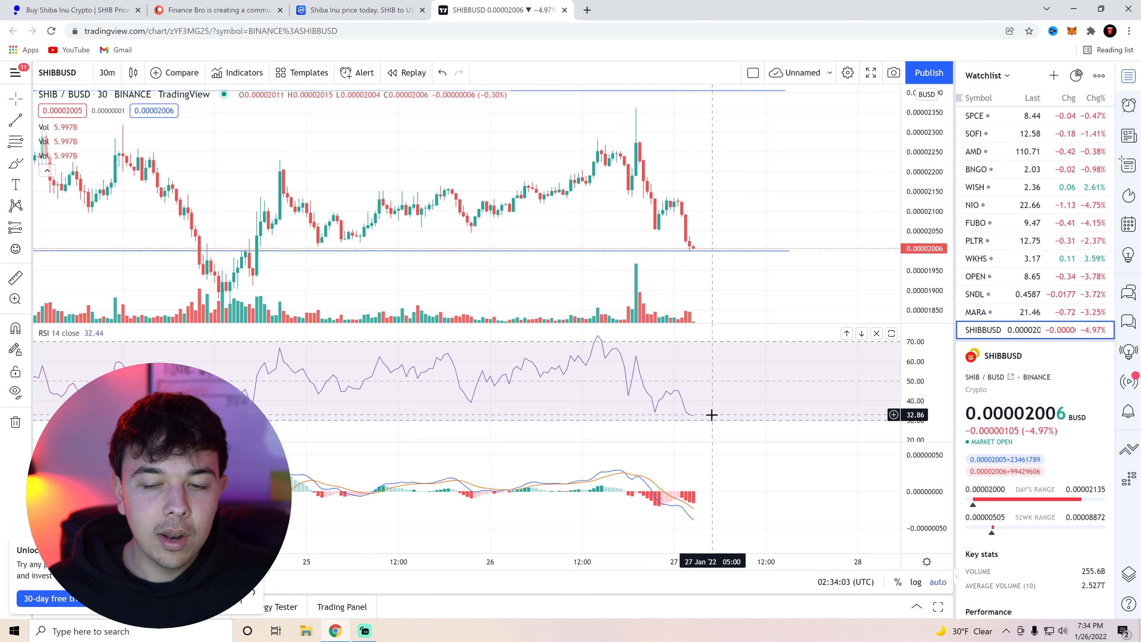
mouse_move(683, 448)
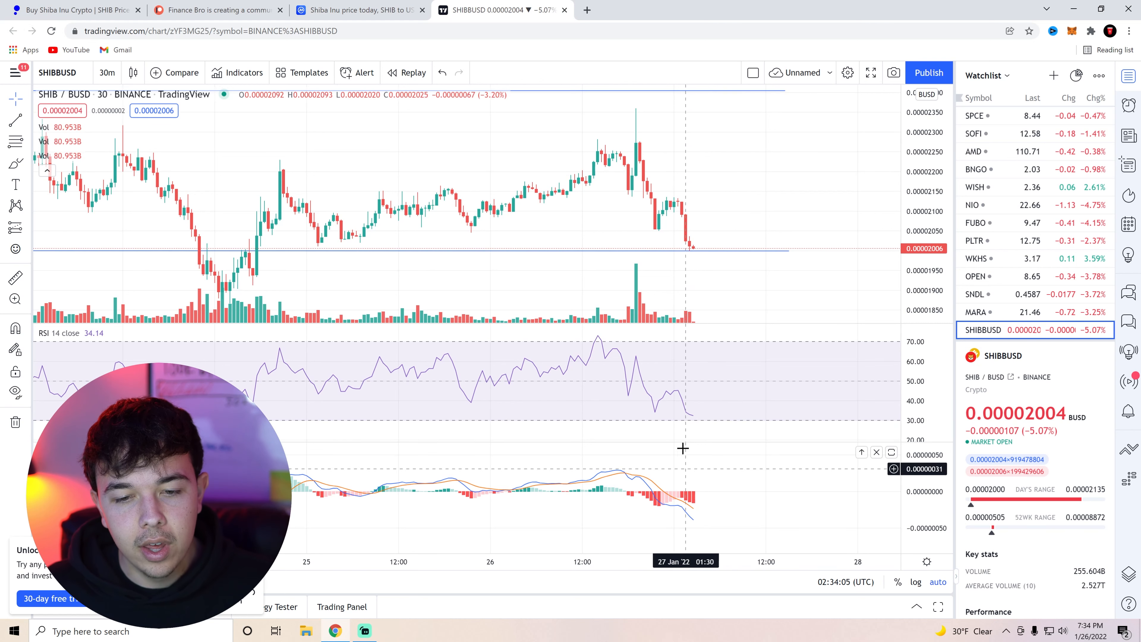
mouse_move(635, 376)
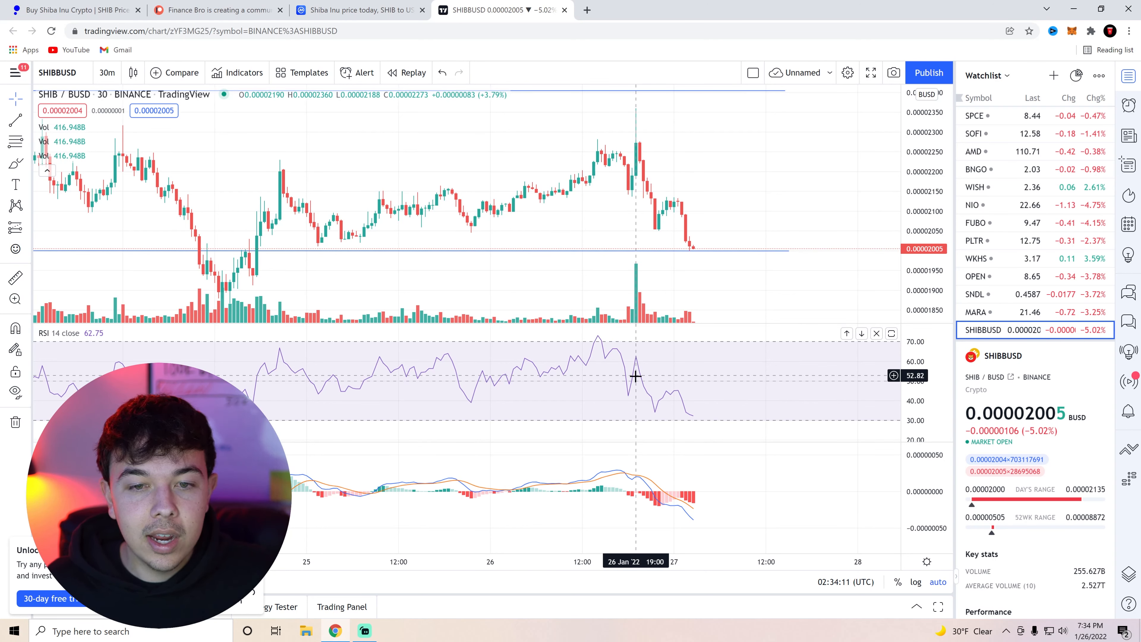
mouse_move(678, 385)
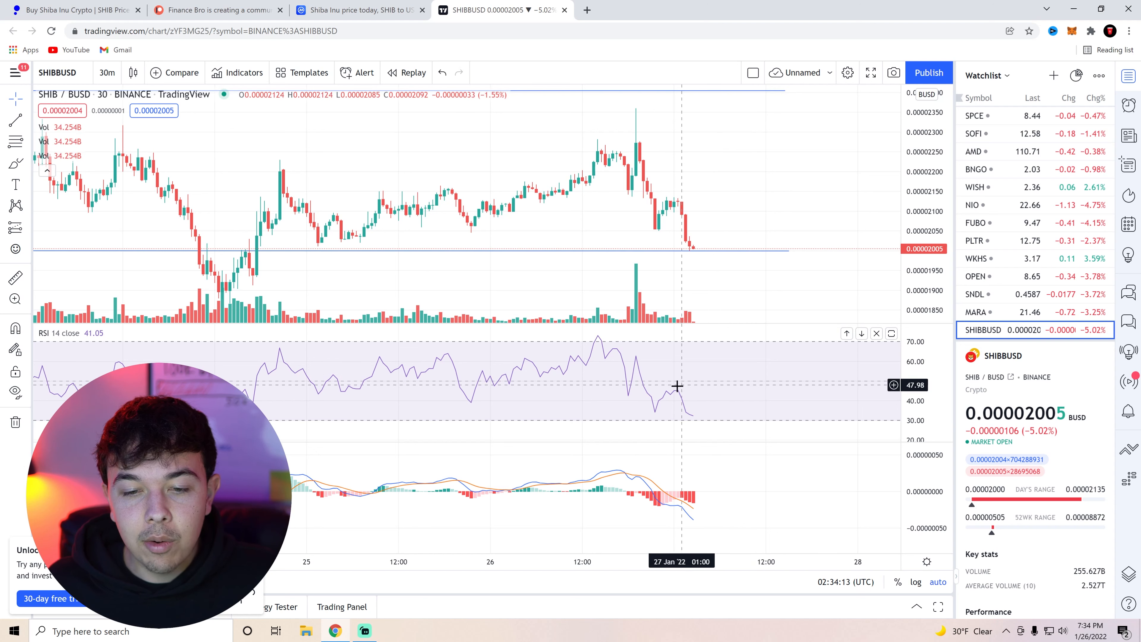
mouse_move(660, 377)
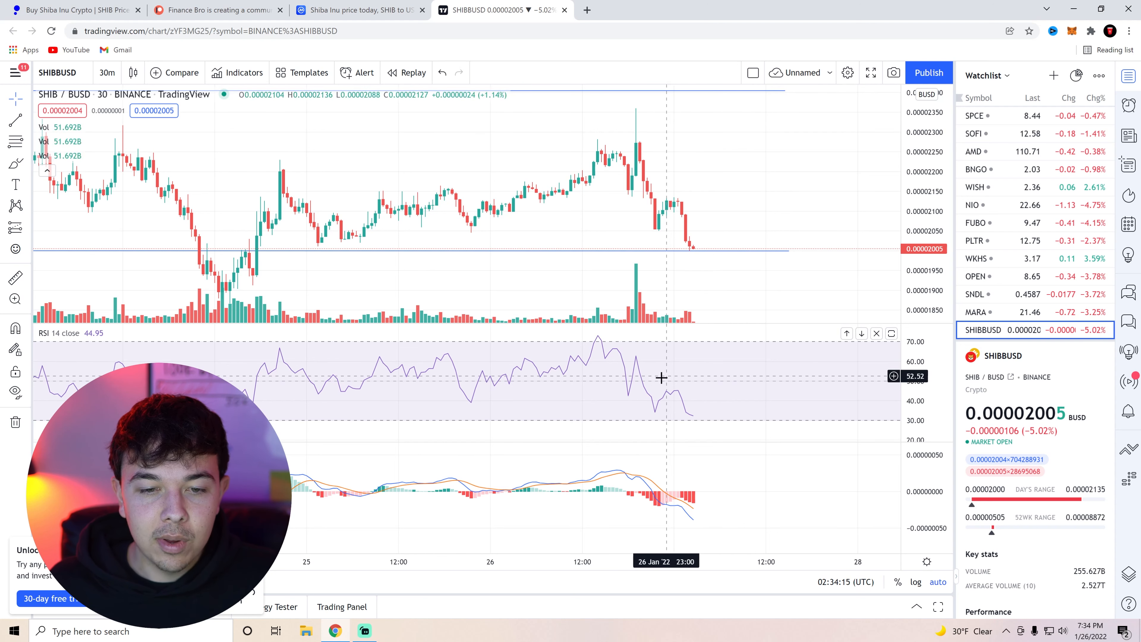
mouse_move(651, 378)
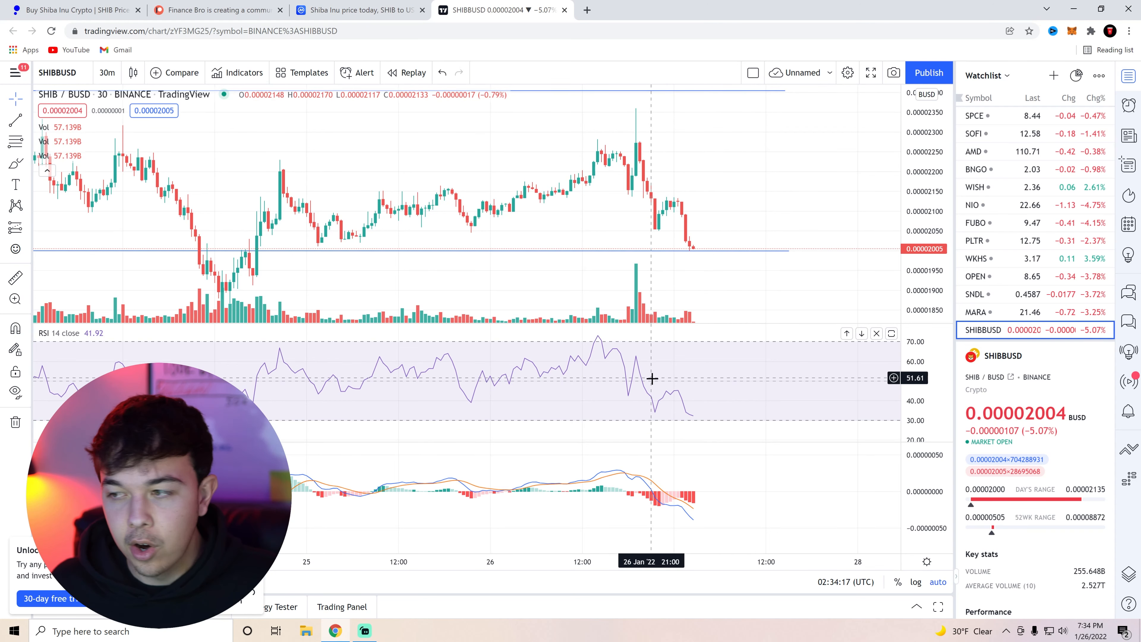
Step: Show public.com's Shiba Inu page at $0.00002019, down 4.76%, with a brief Patreon detour
click(73, 9)
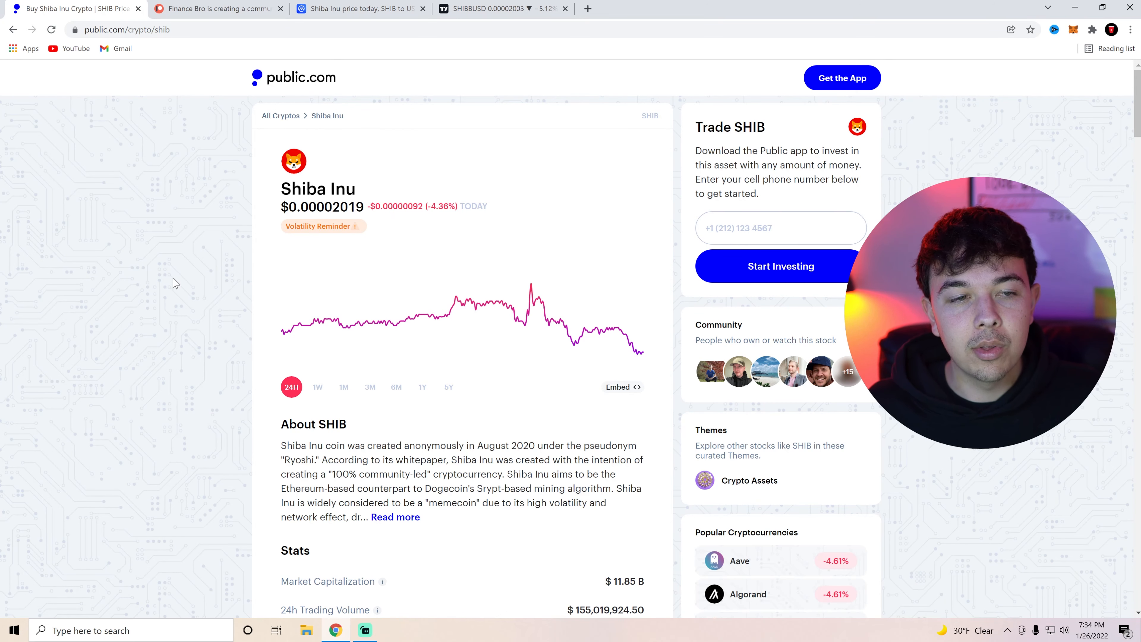
mouse_move(181, 256)
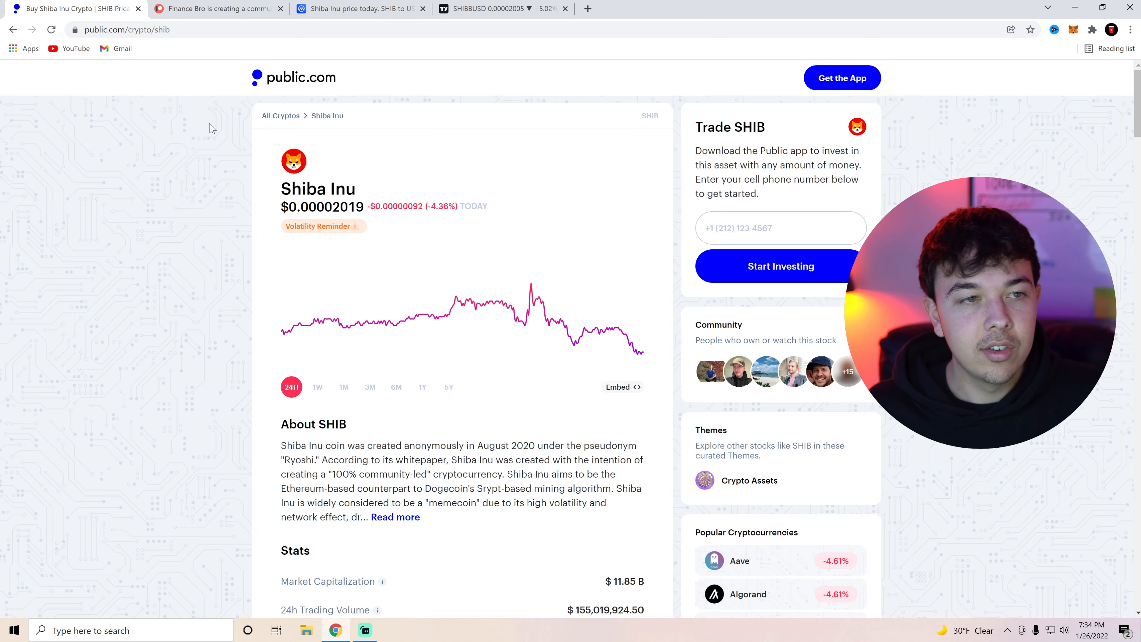
click(218, 8)
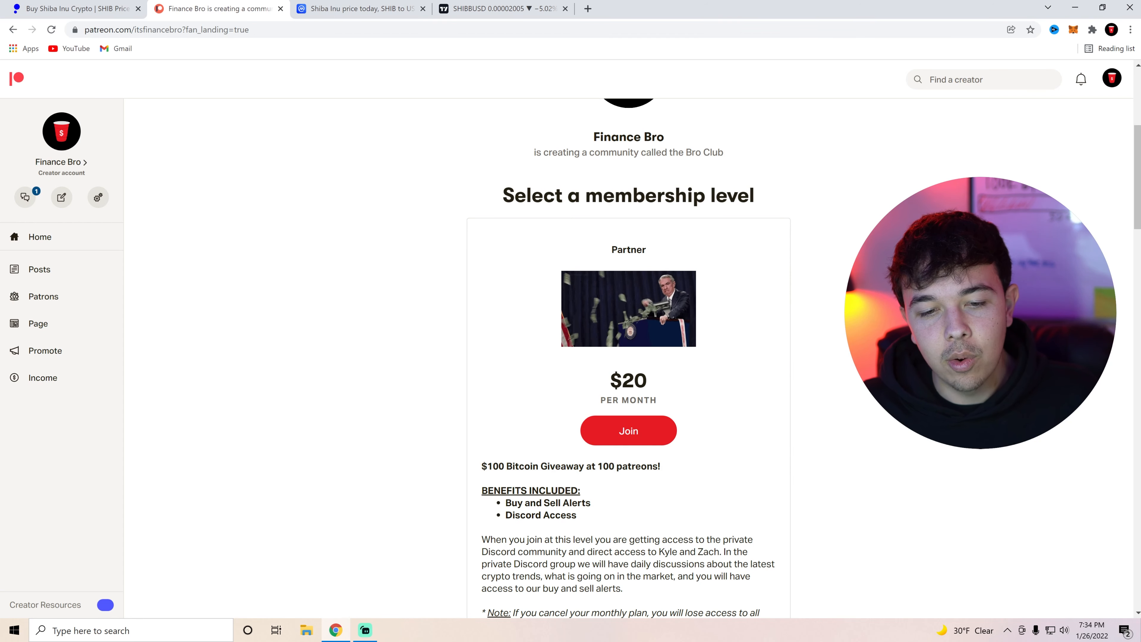
click(73, 8)
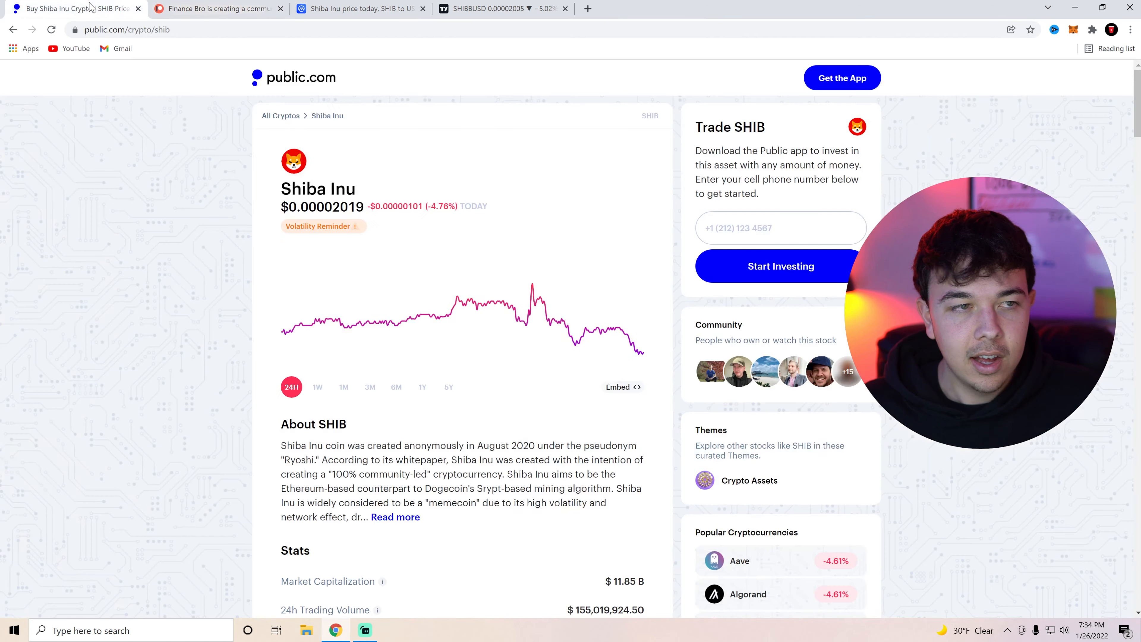